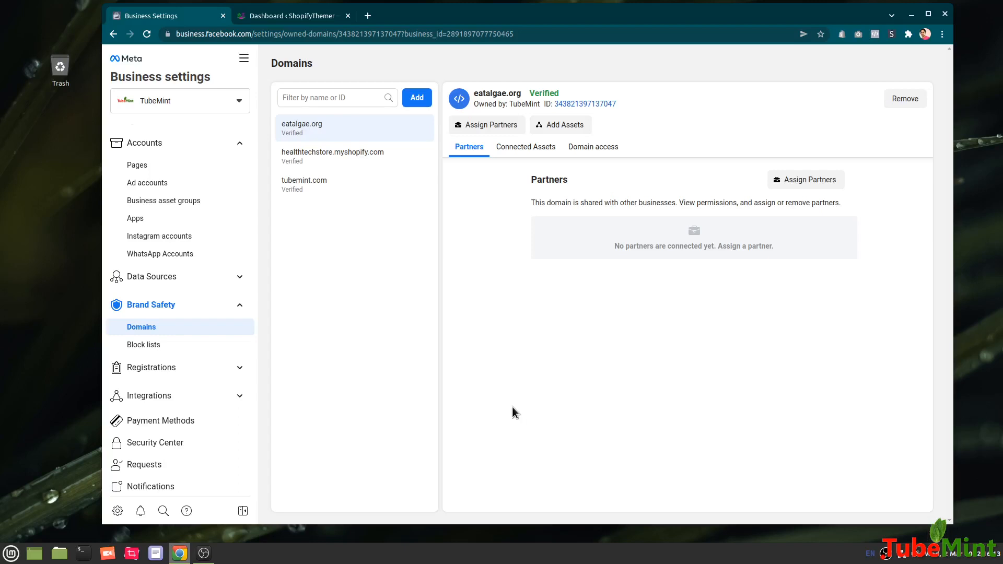
mouse_move(581, 410)
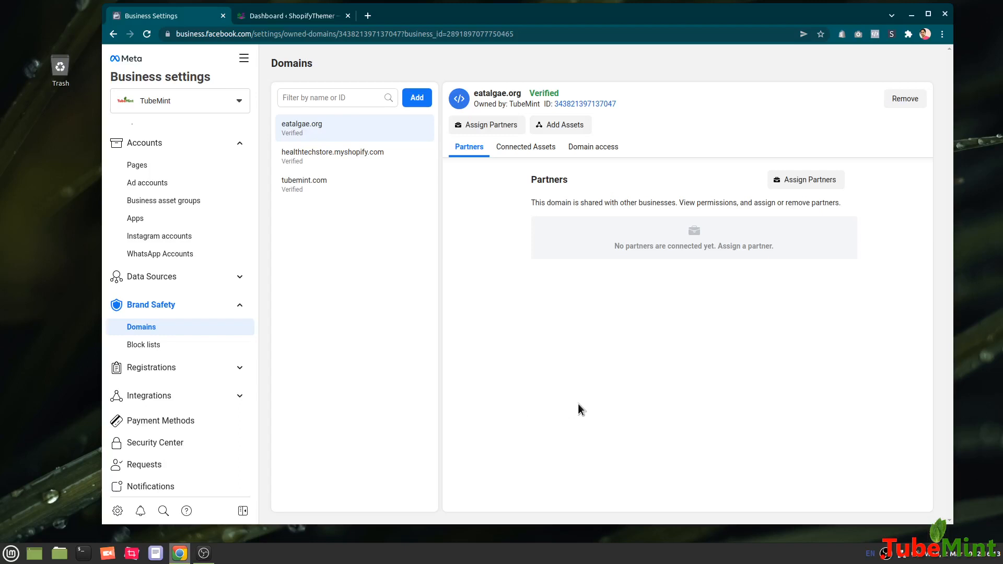
mouse_move(622, 79)
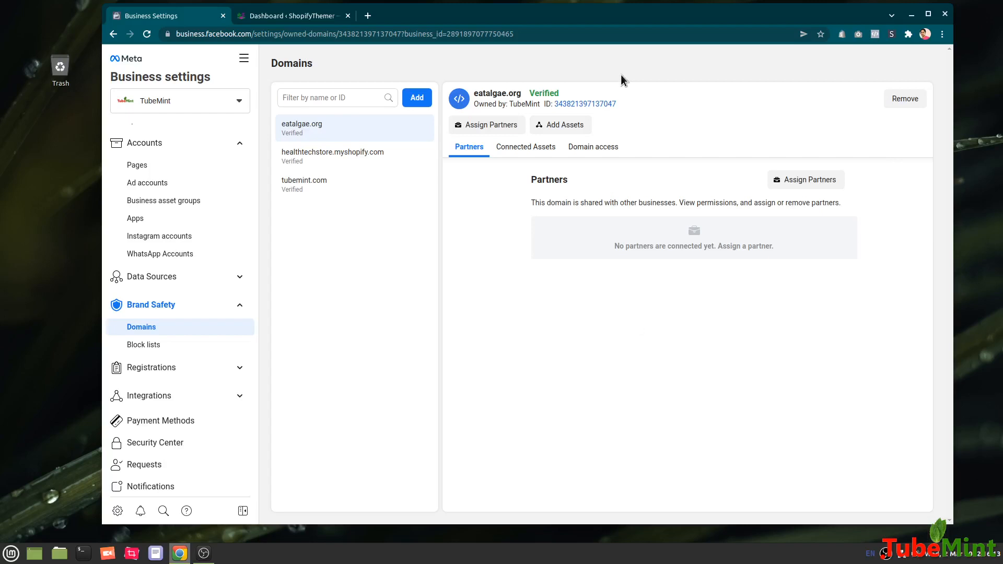
mouse_move(634, 91)
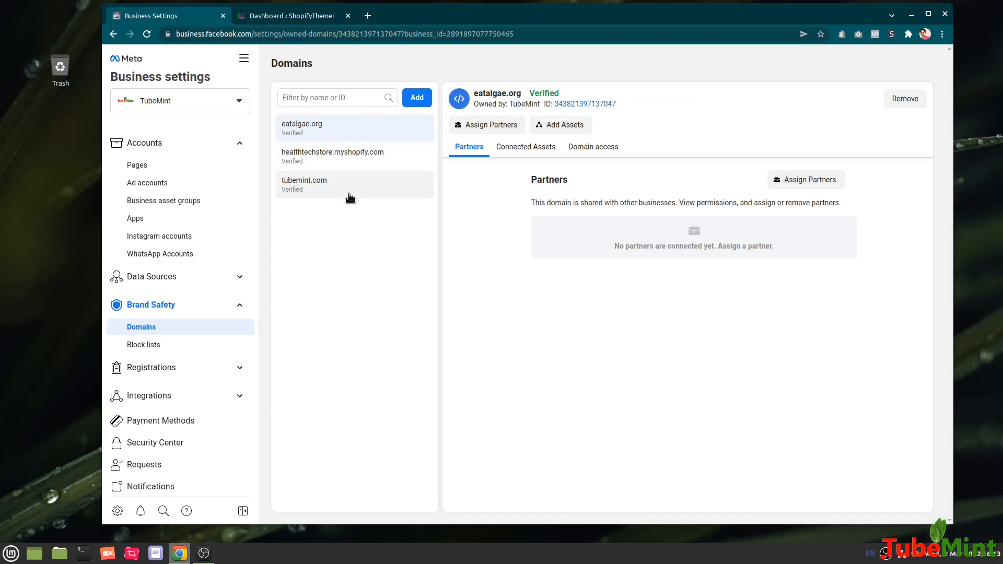
mouse_move(357, 283)
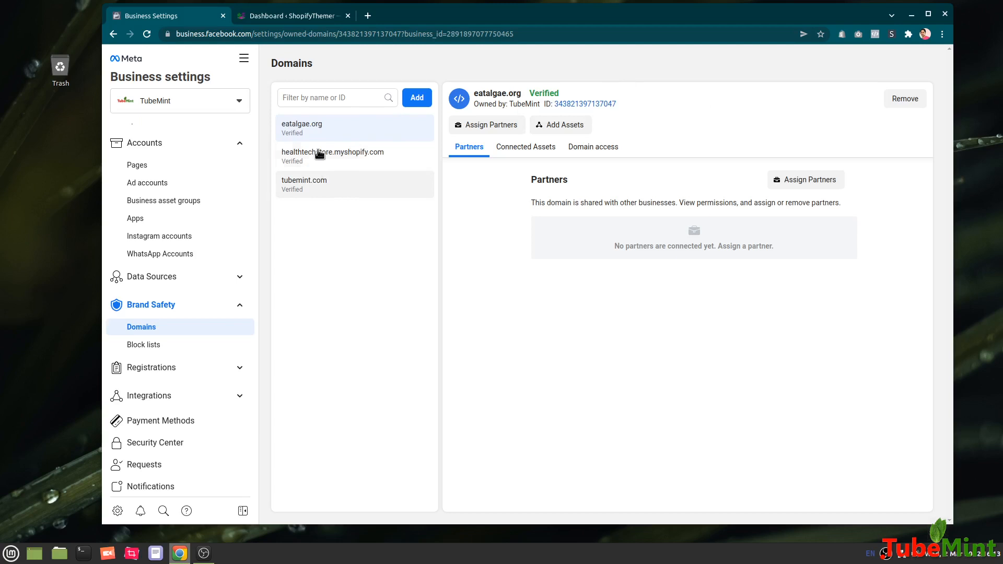
mouse_move(327, 77)
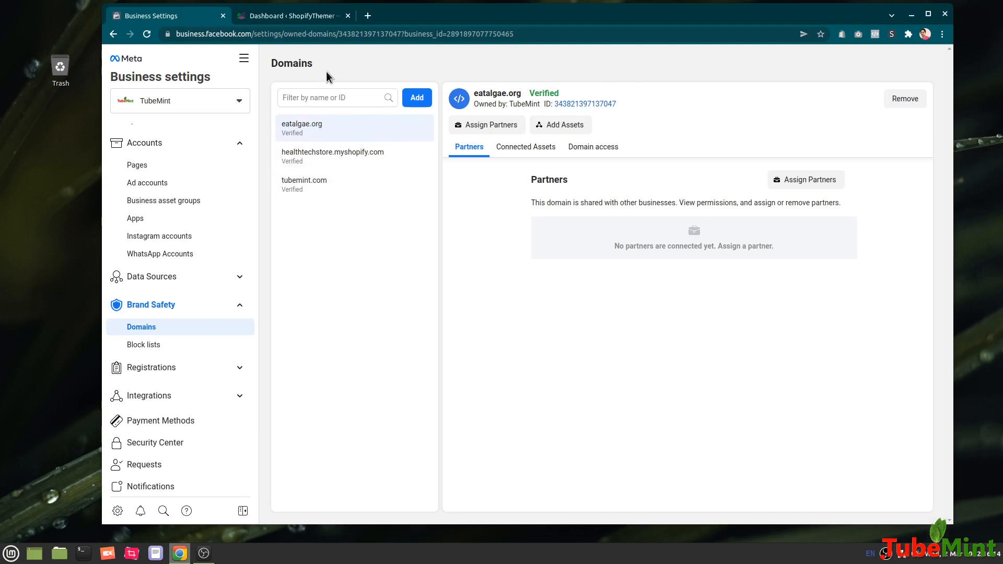
mouse_move(262, 25)
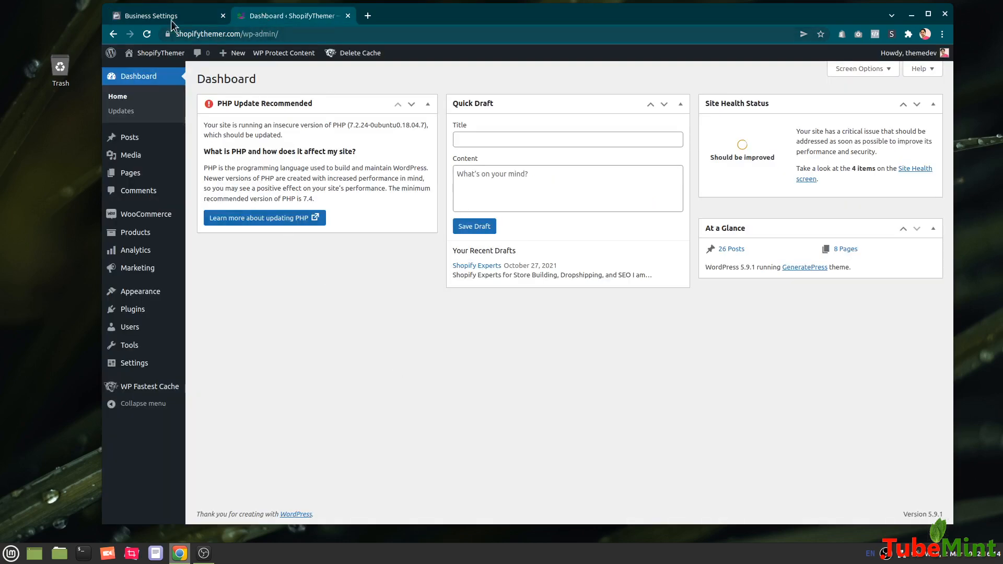
- Open the TubeMint Shopify store in a new tab, then expand Brand Safety in Business Settings
click(166, 15)
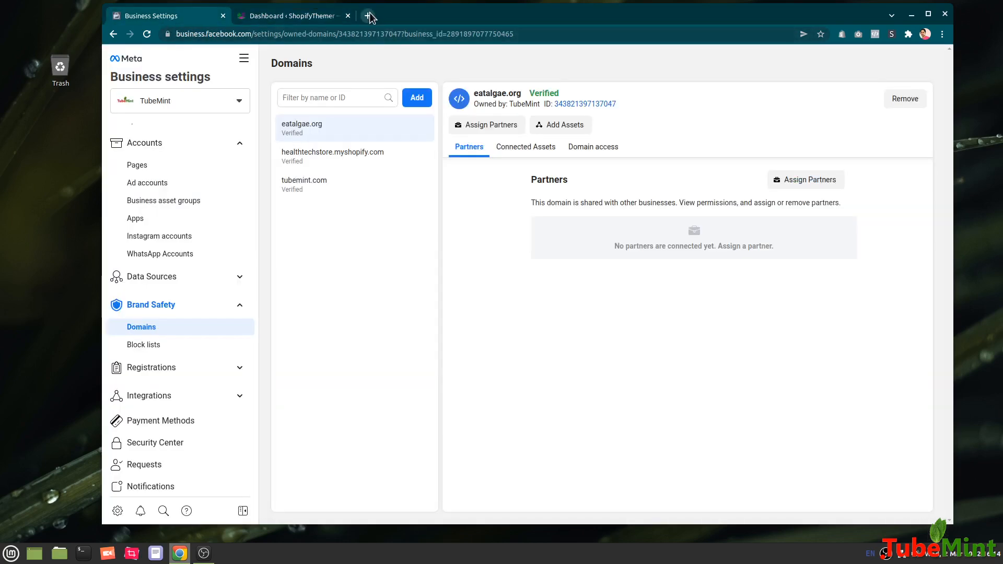
click(370, 15)
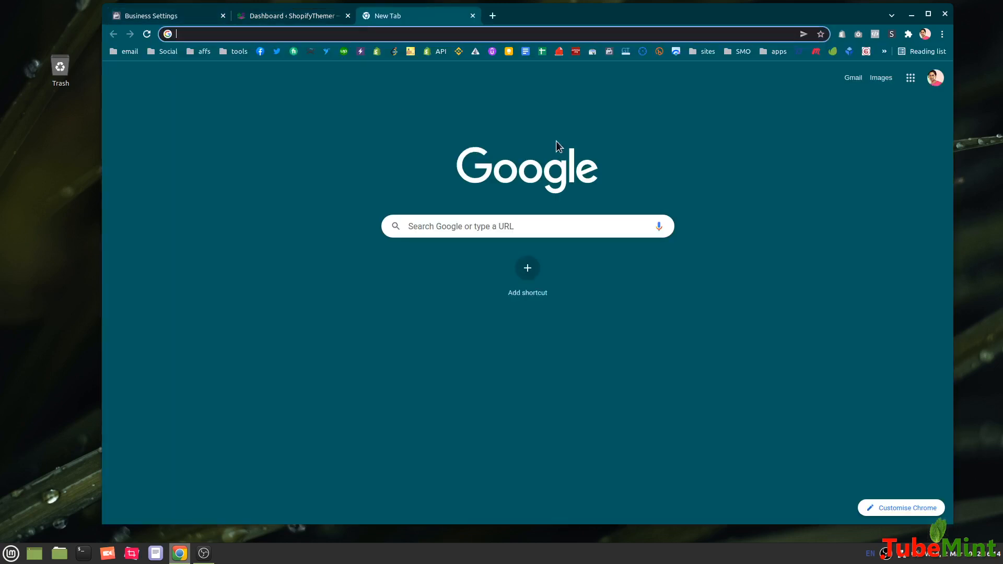
mouse_move(765, 148)
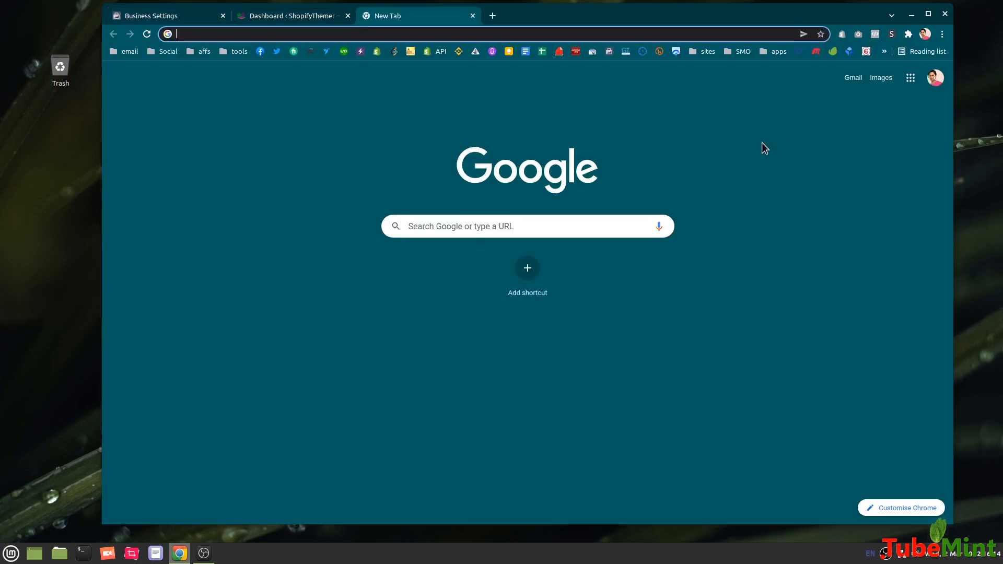
mouse_move(498, 191)
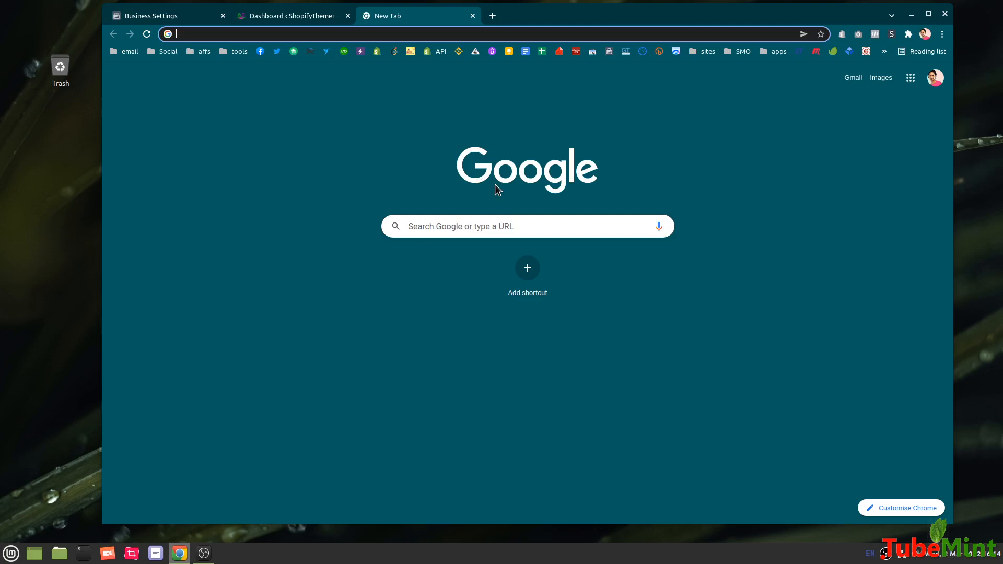
mouse_move(716, 60)
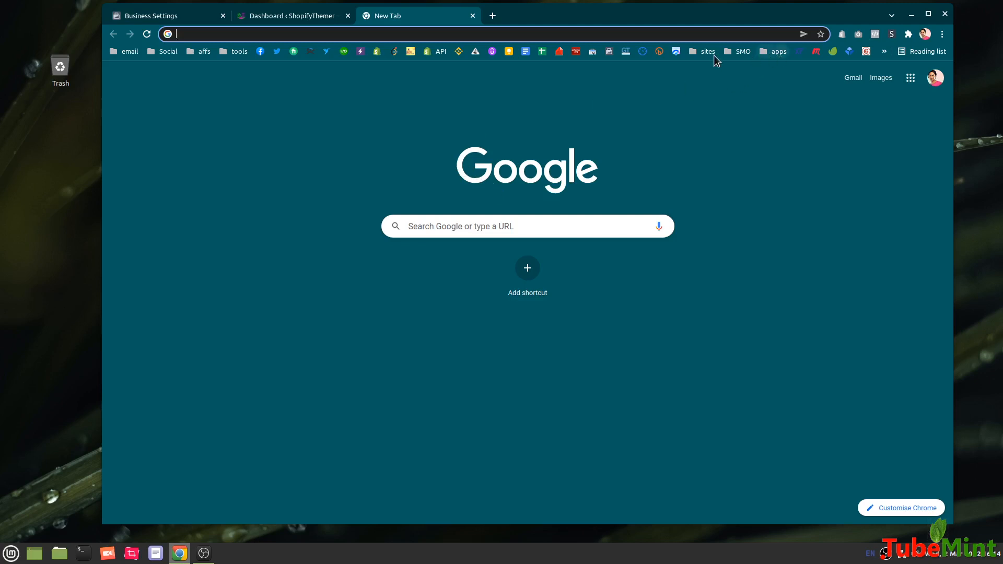
mouse_move(714, 141)
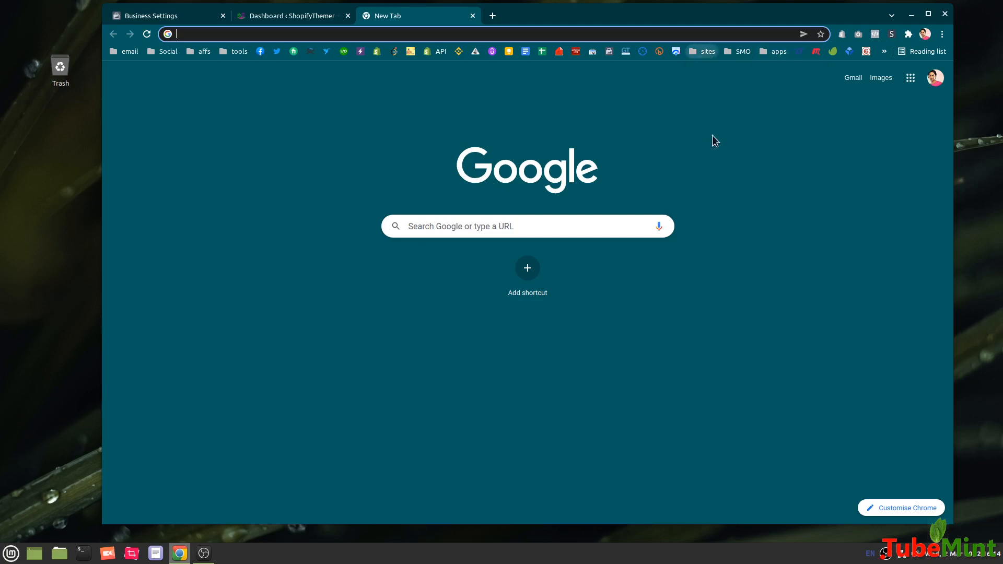
click(154, 16)
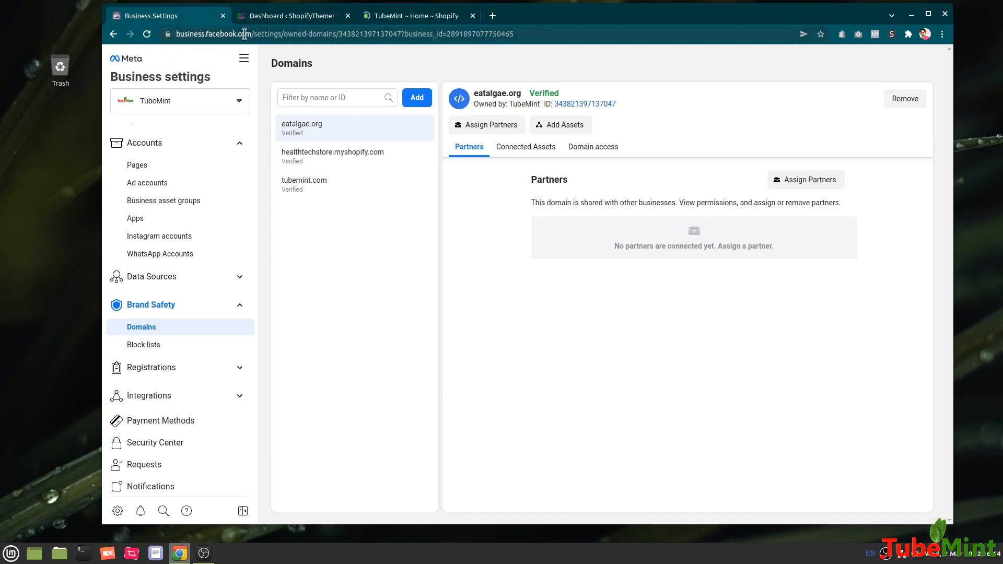
mouse_move(245, 131)
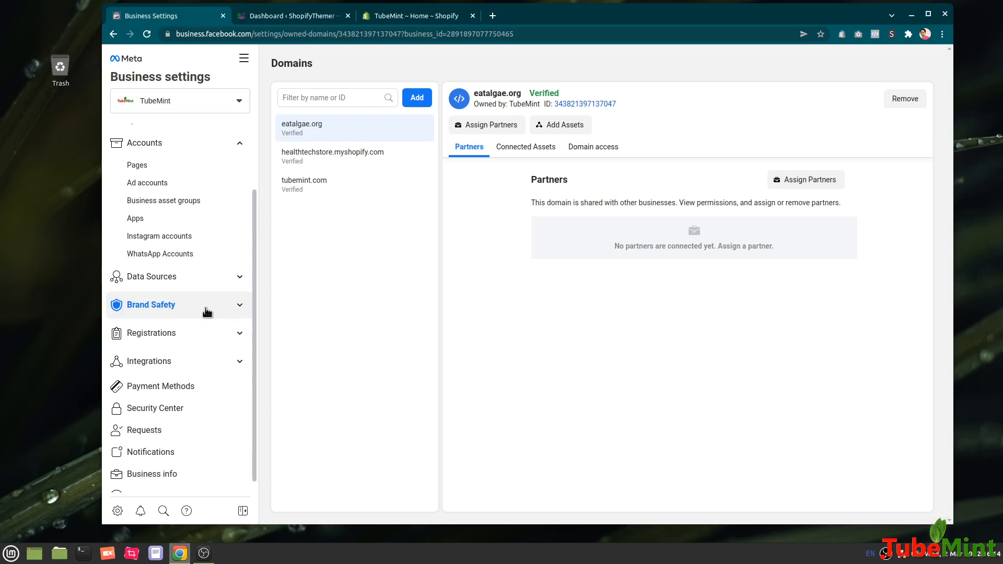
click(150, 304)
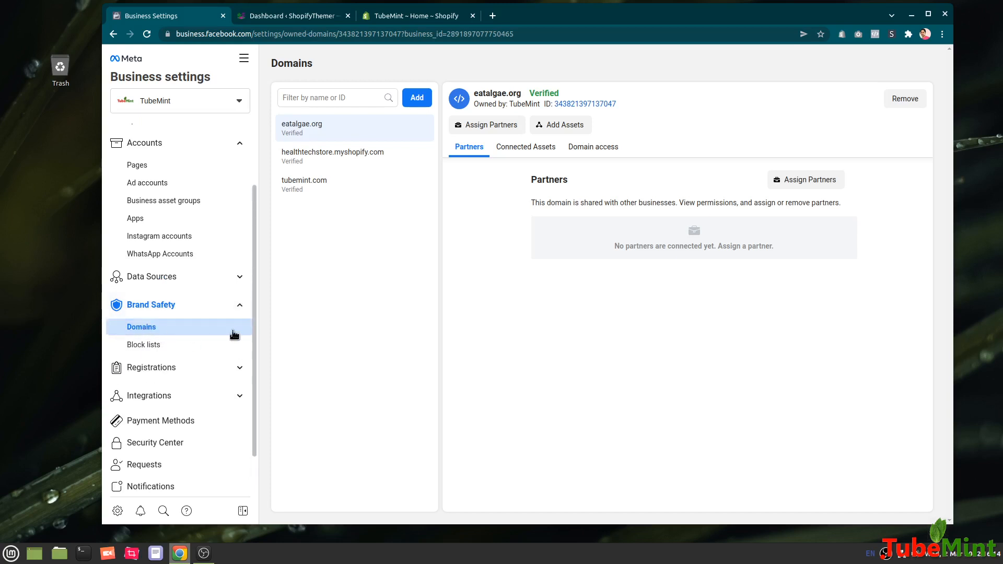
mouse_move(446, 357)
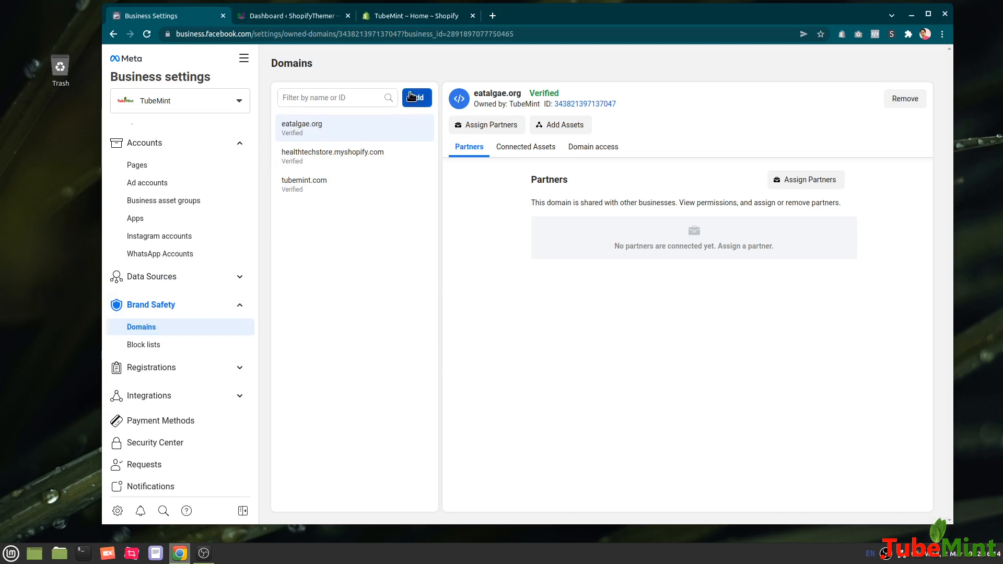
- Add shopifythemer.com, copied from the WordPress tab's address bar, as a new domain
click(416, 97)
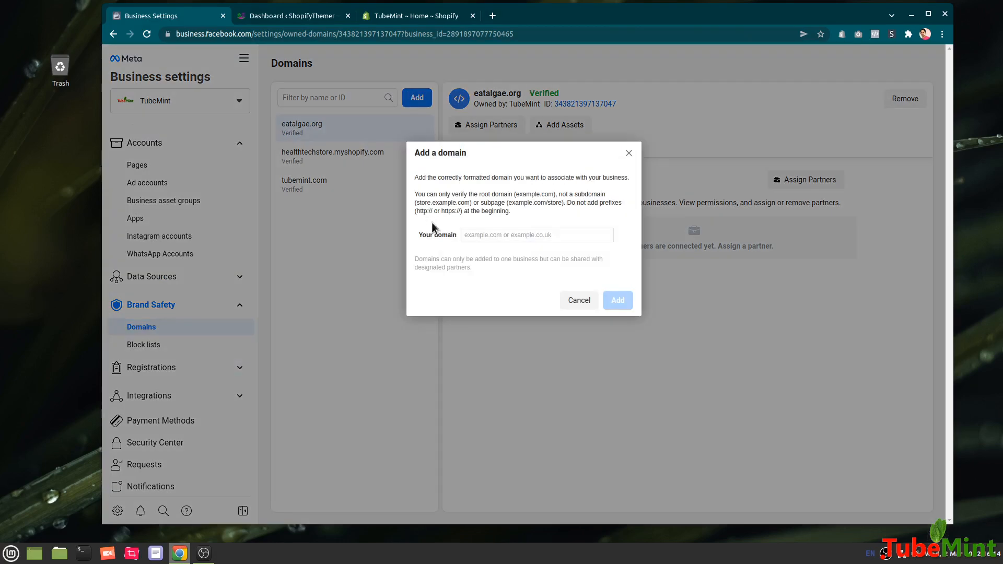
click(291, 15)
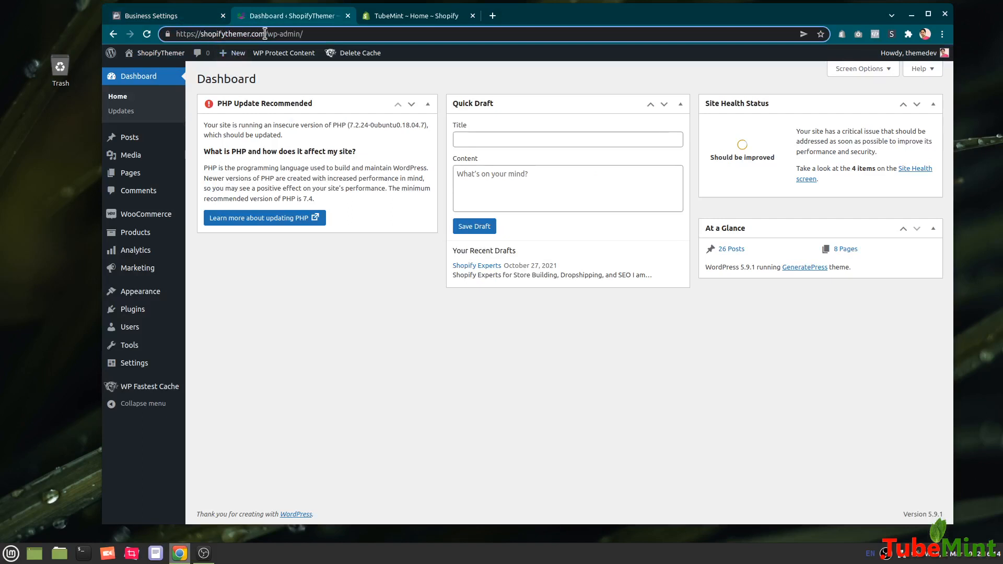
double_click(232, 34)
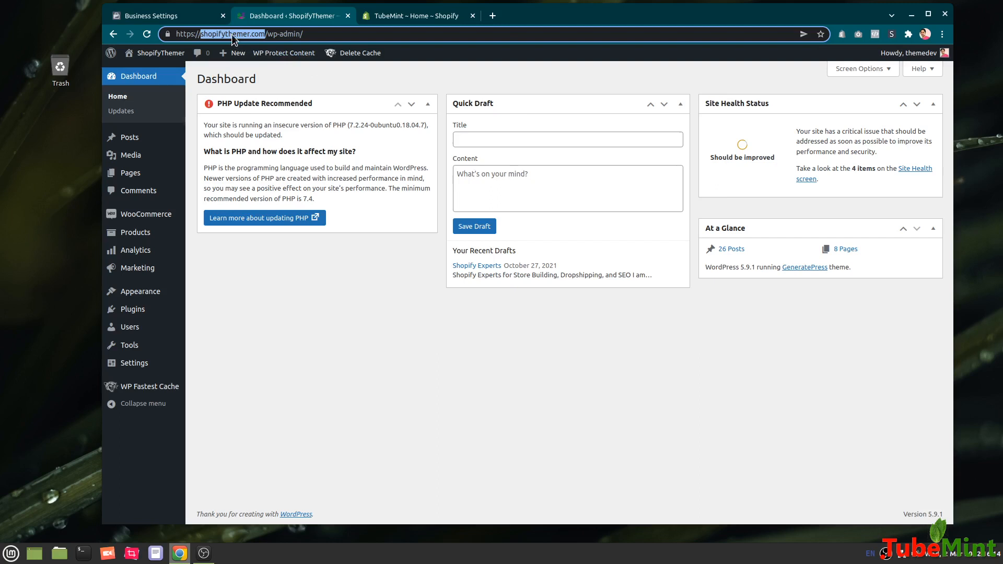
right_click(232, 34)
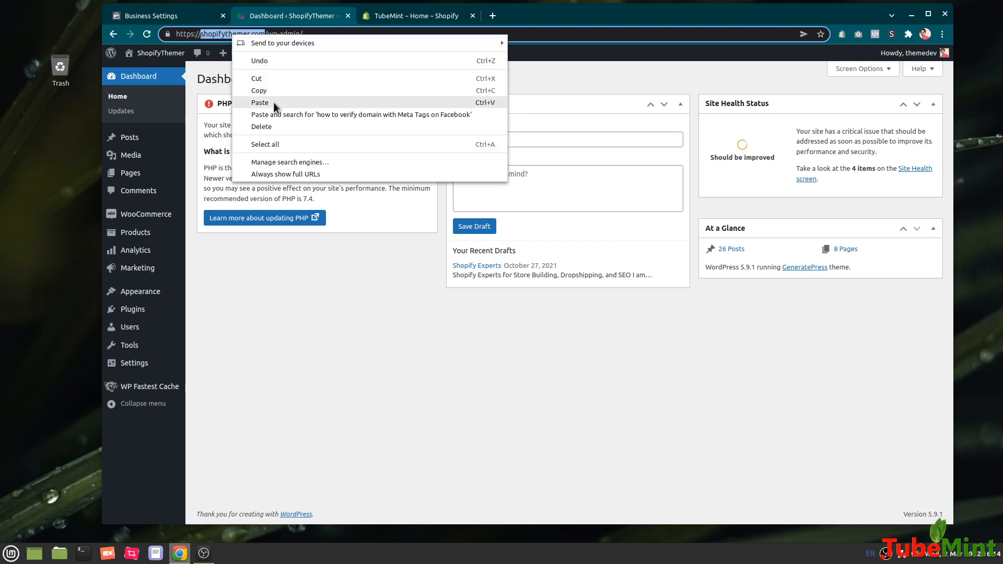
mouse_move(274, 91)
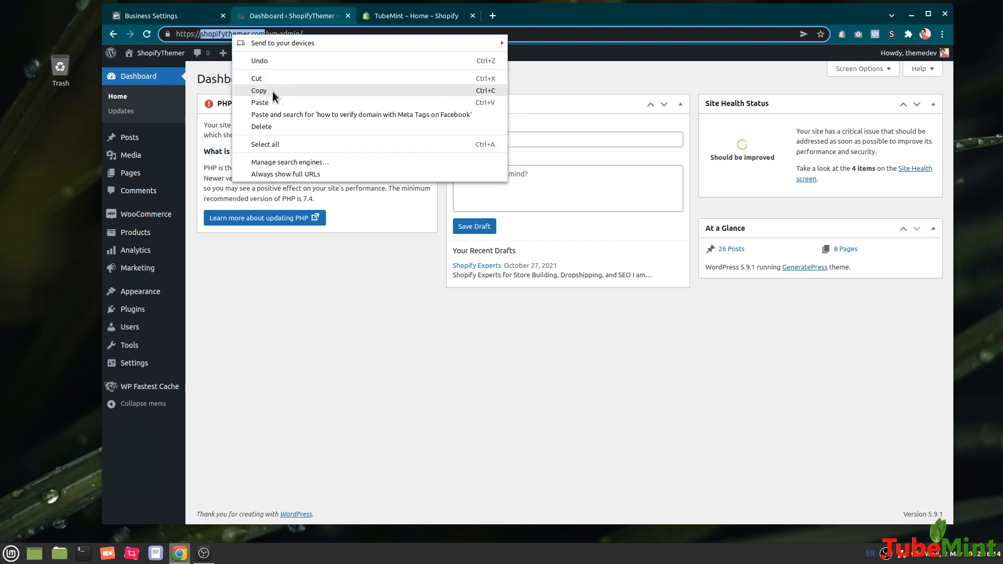
click(160, 15)
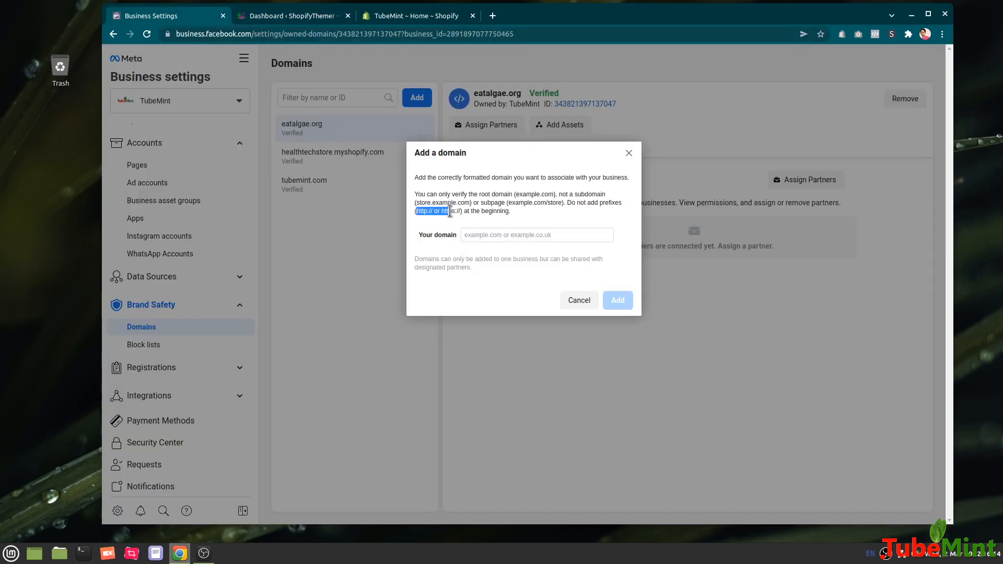
click(536, 235)
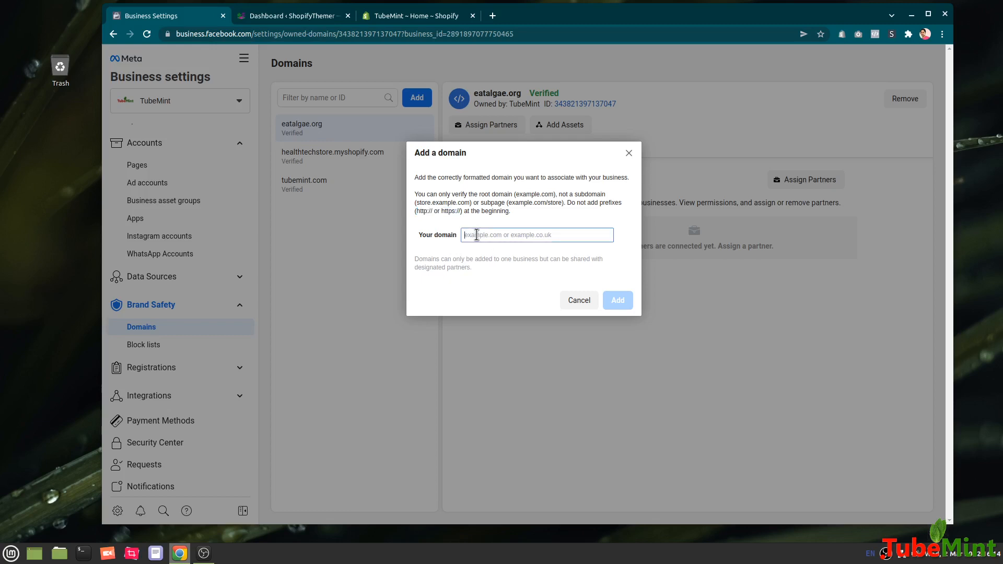
text(shopifythemer.com)
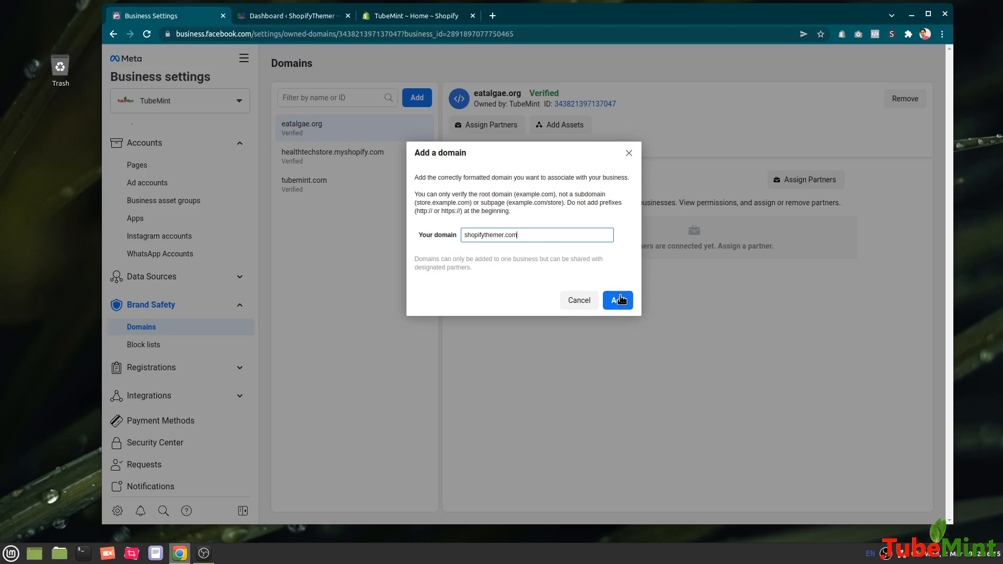
click(616, 300)
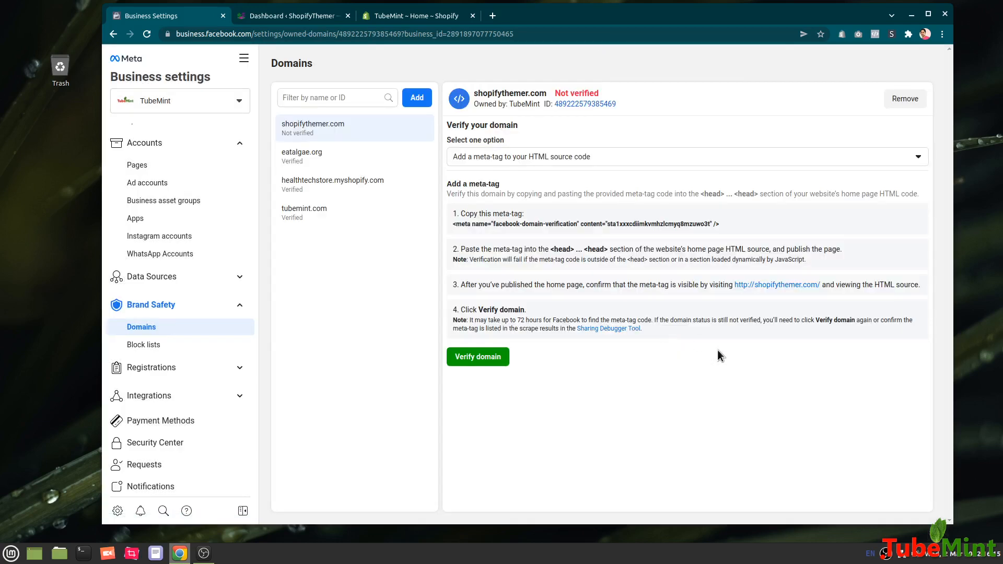
mouse_move(721, 351)
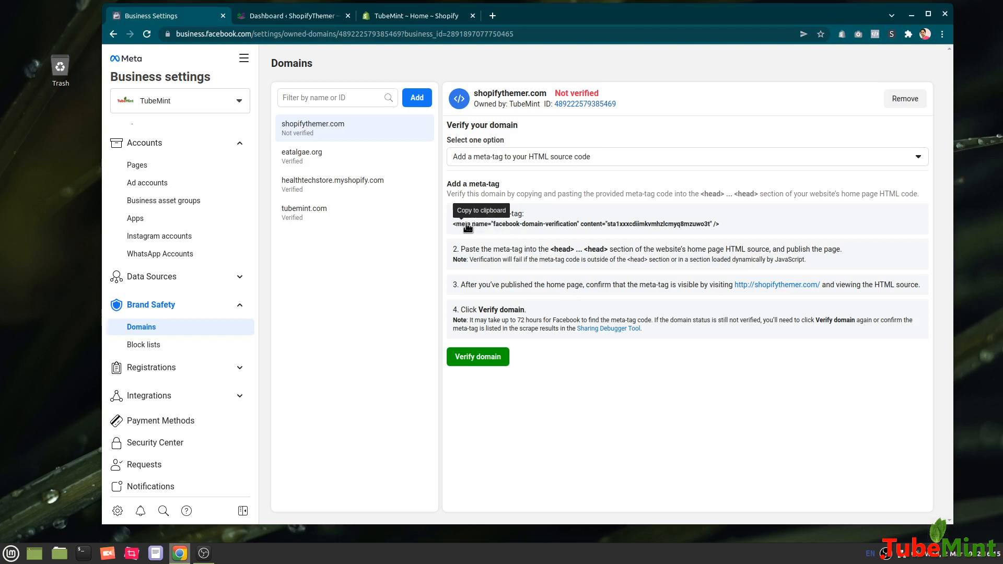
mouse_move(695, 220)
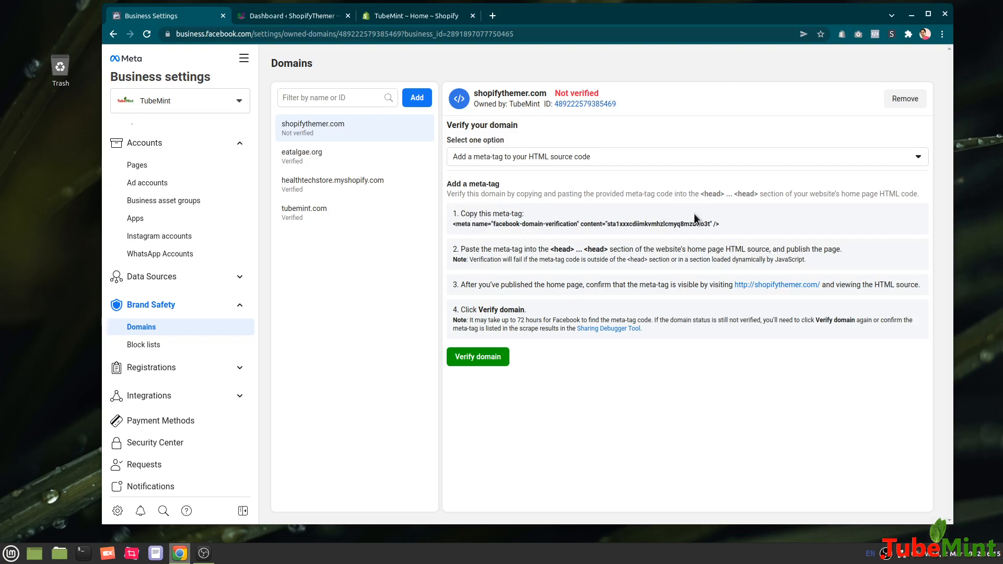
mouse_move(712, 203)
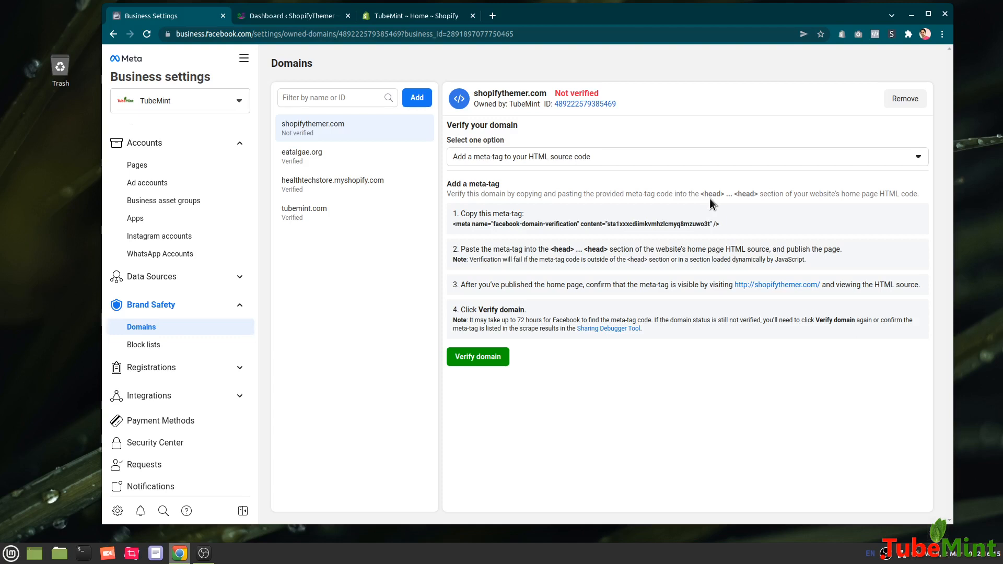
mouse_move(661, 227)
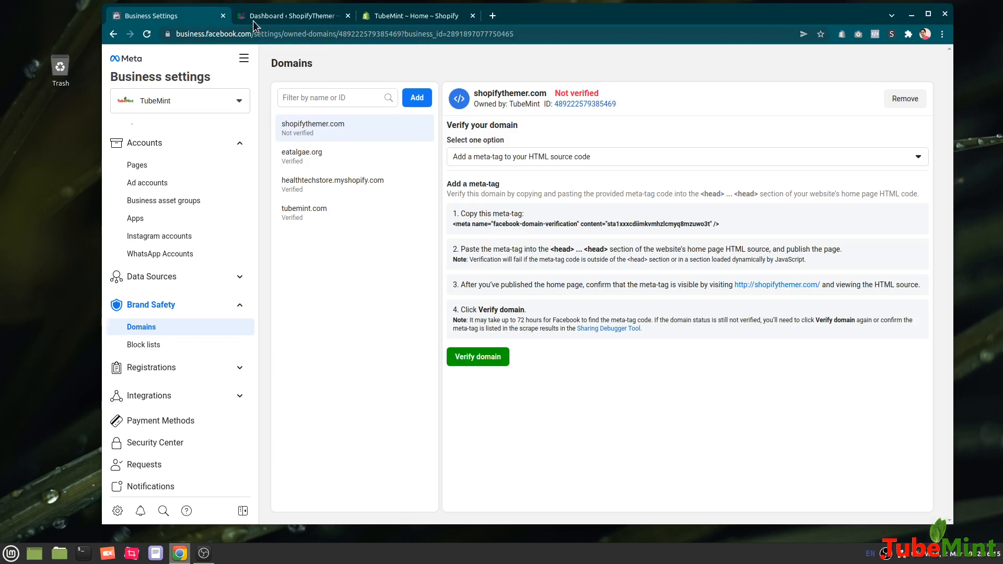
mouse_move(291, 15)
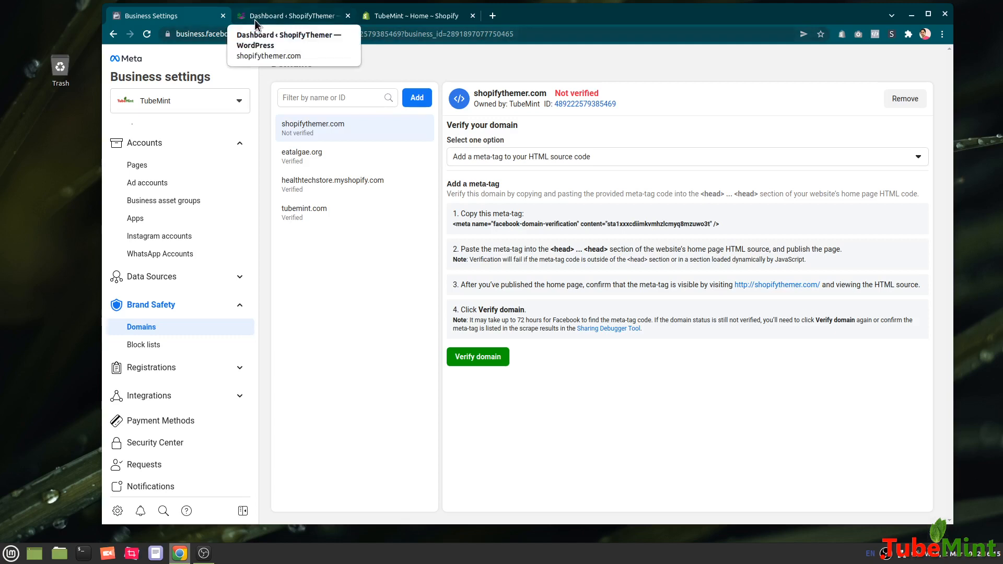
- Open the verification method choices for shopifythemer.com to pick the meta-tag option
click(687, 156)
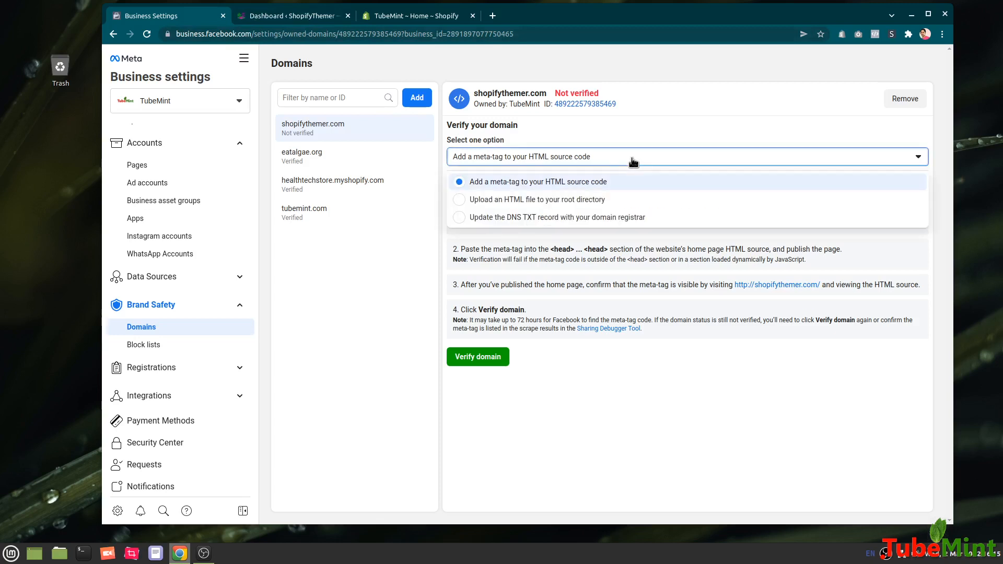
mouse_move(460, 205)
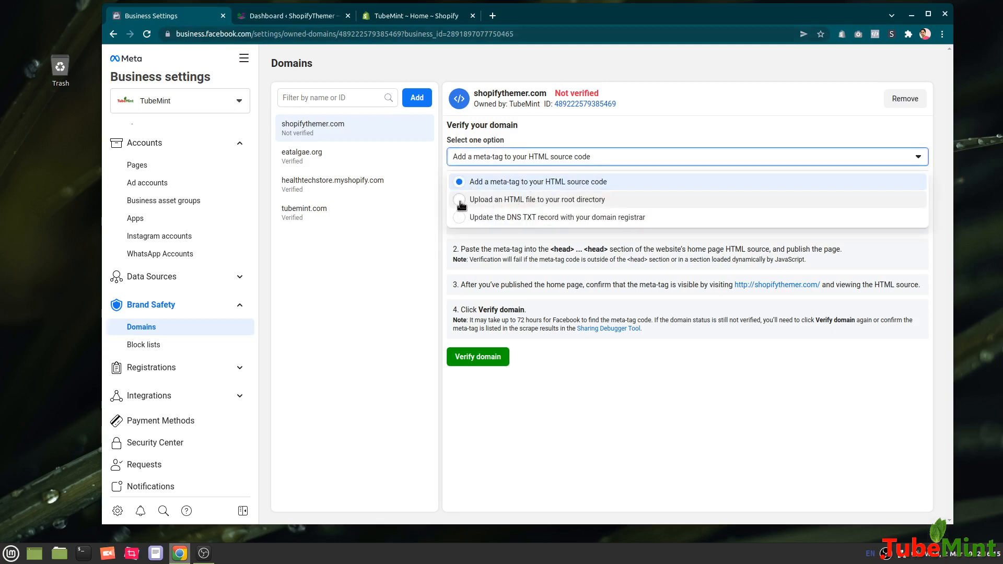
mouse_move(556, 209)
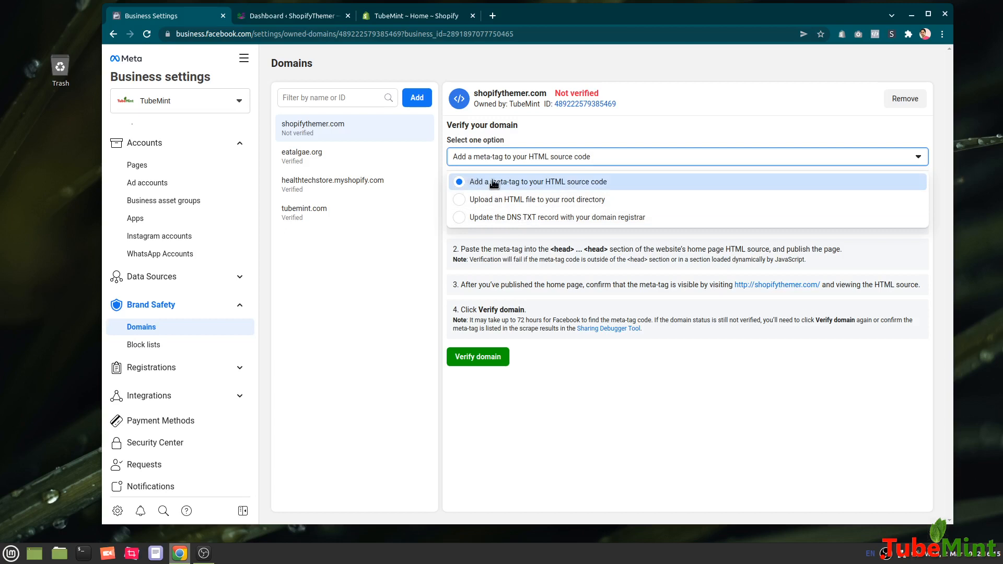
mouse_move(575, 185)
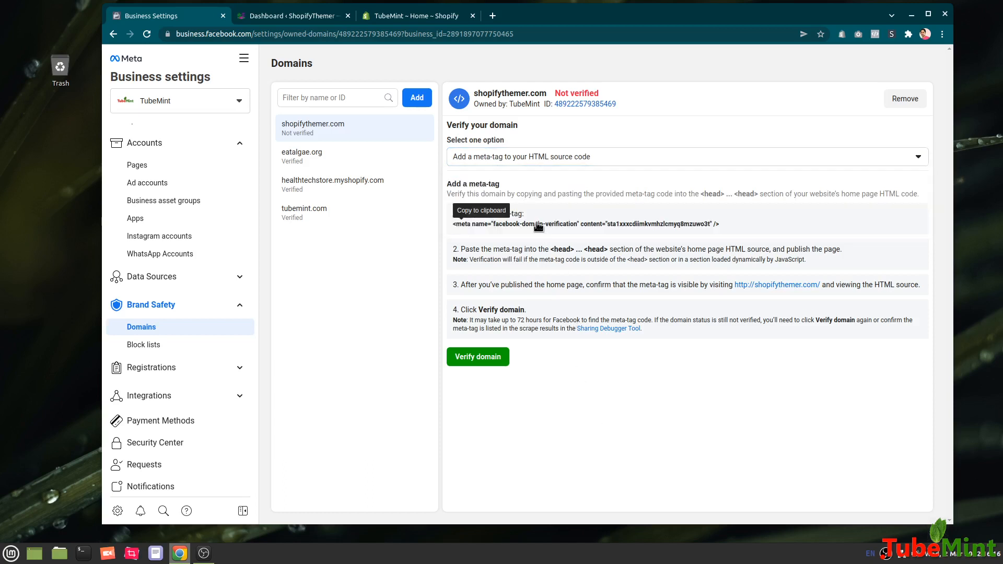
mouse_move(487, 258)
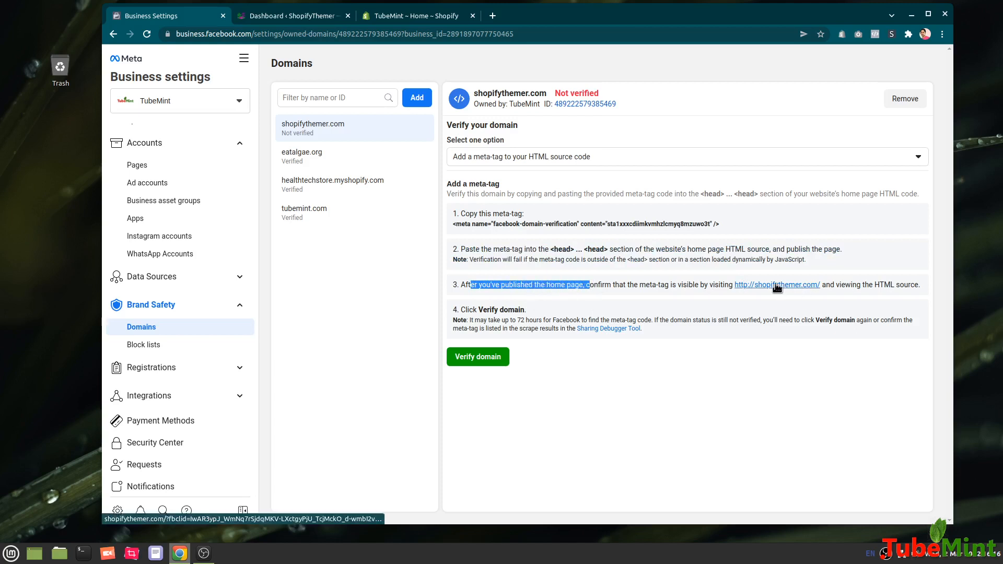
mouse_move(630, 299)
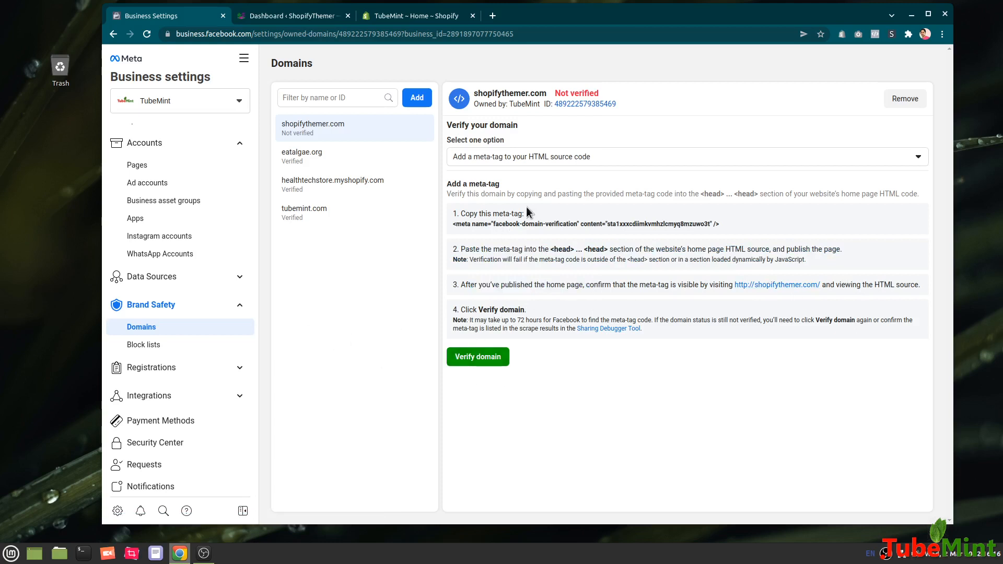
mouse_move(256, 21)
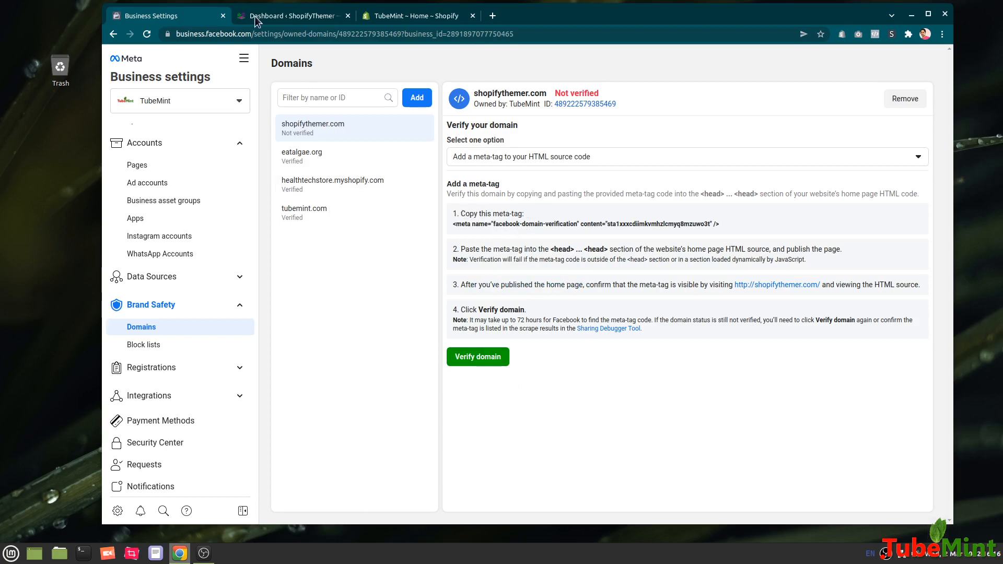
- Go to the WordPress dashboard and open Appearance > Theme File Editor
click(291, 15)
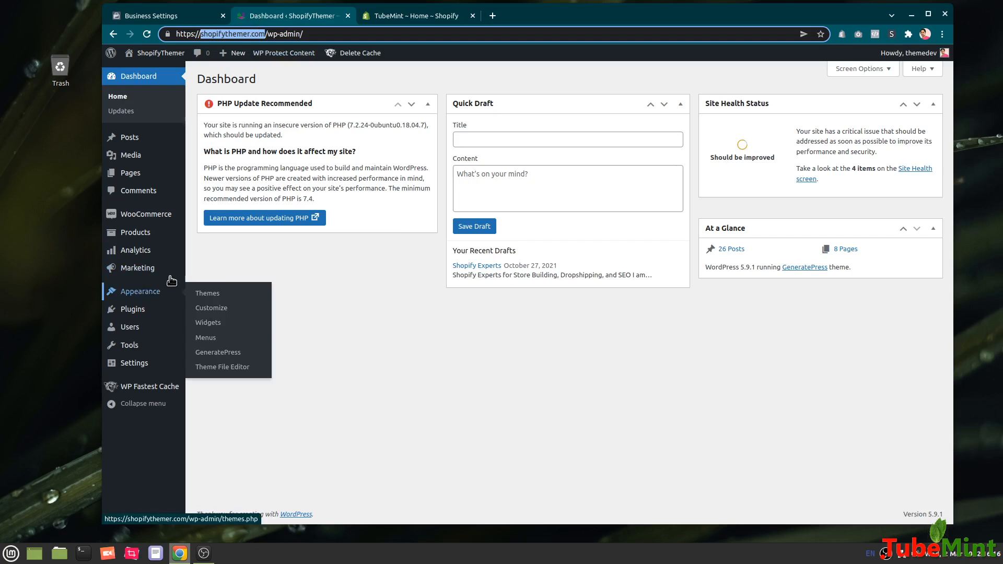
mouse_move(156, 294)
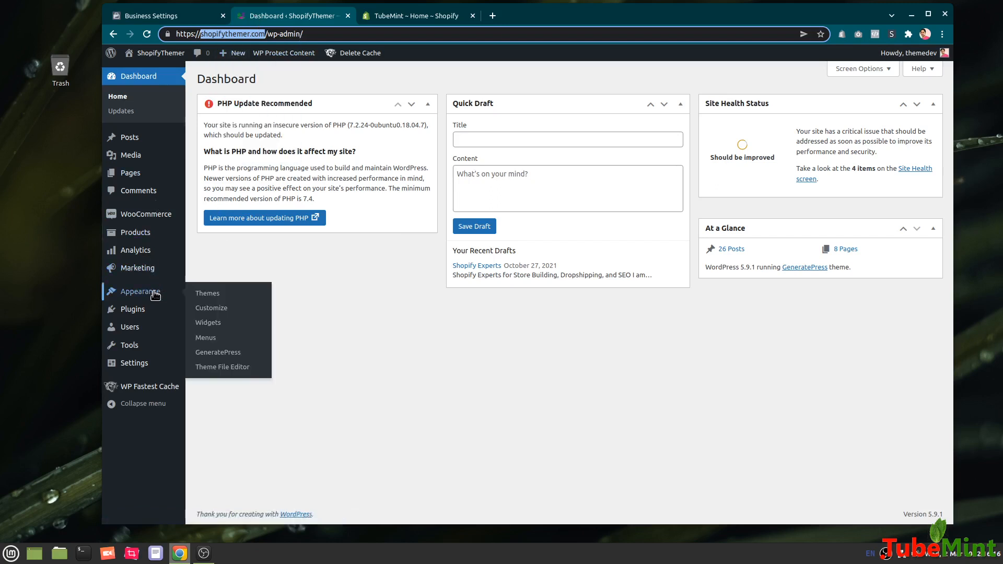
mouse_move(222, 367)
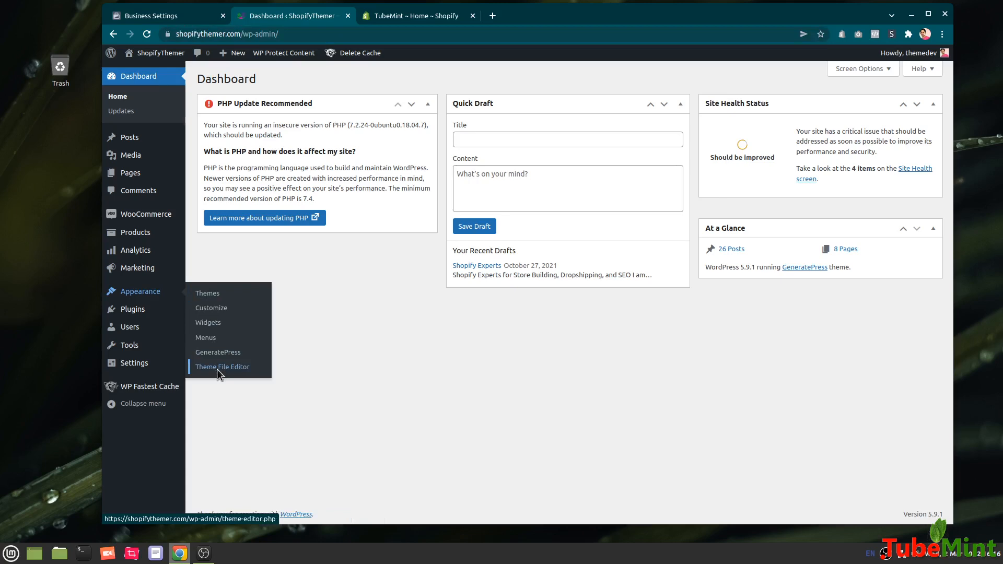
click(222, 367)
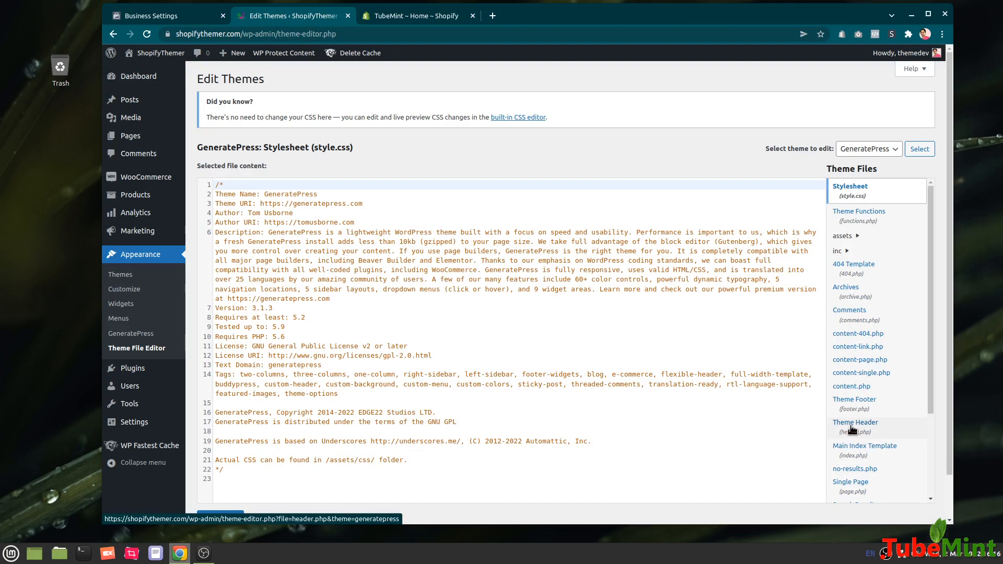
- Add the Facebook meta-tag before </head> in GeneratePress header.php and save the file
click(855, 422)
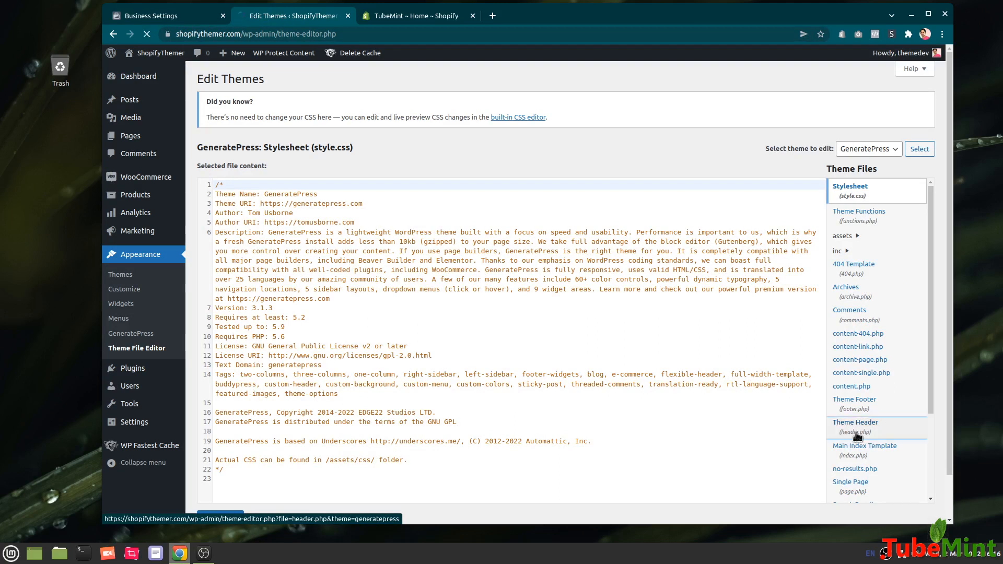
click(855, 426)
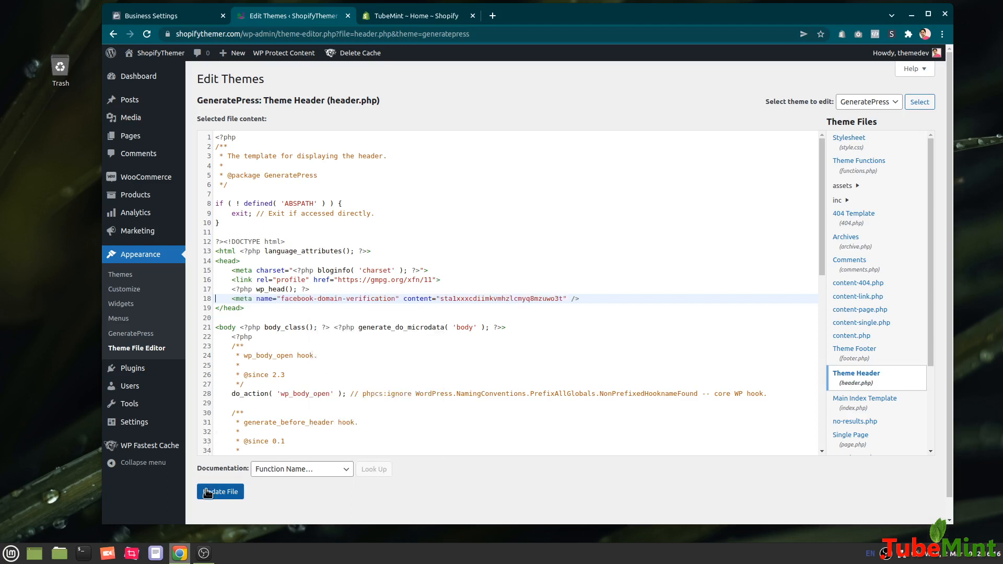
click(219, 491)
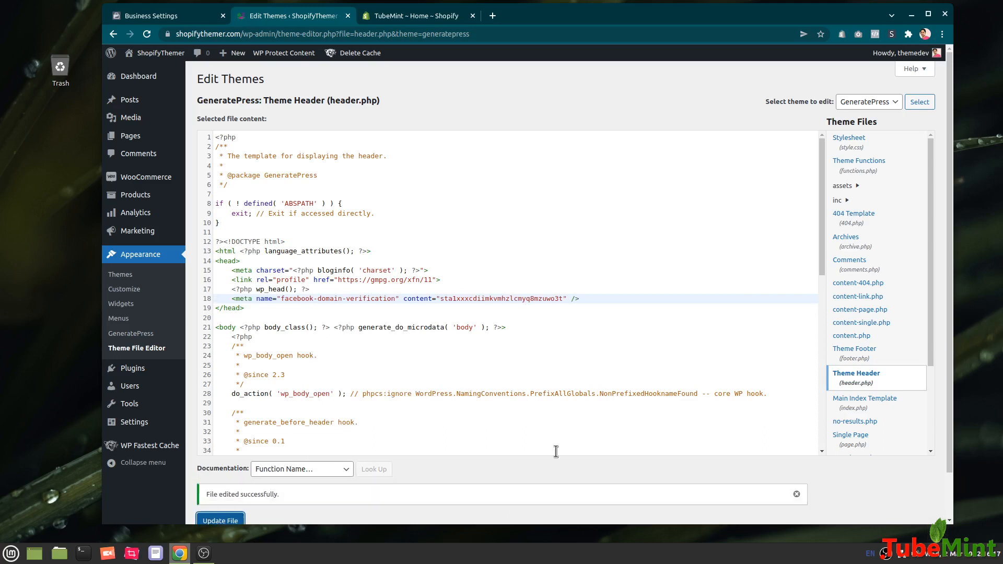
mouse_move(672, 453)
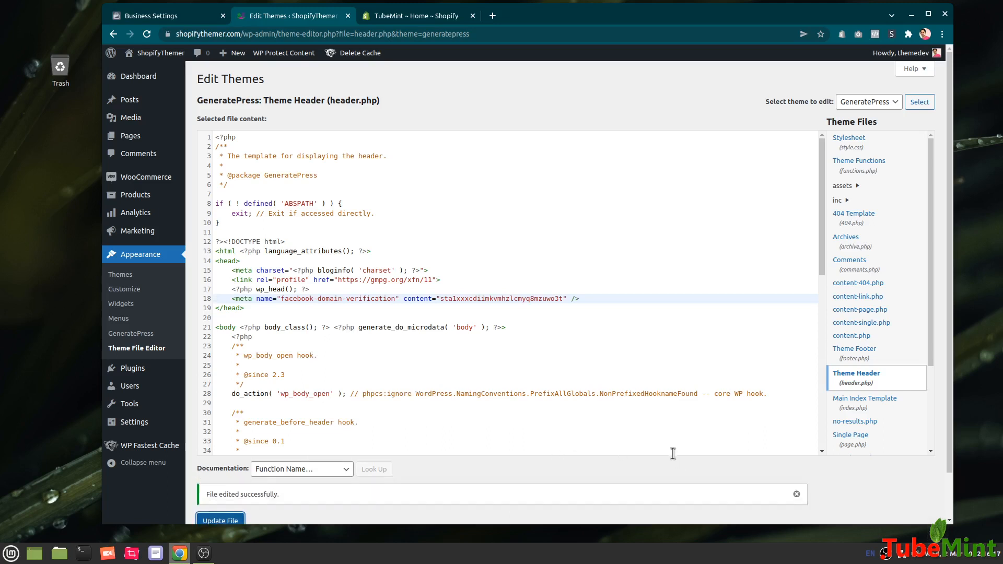
mouse_move(854, 383)
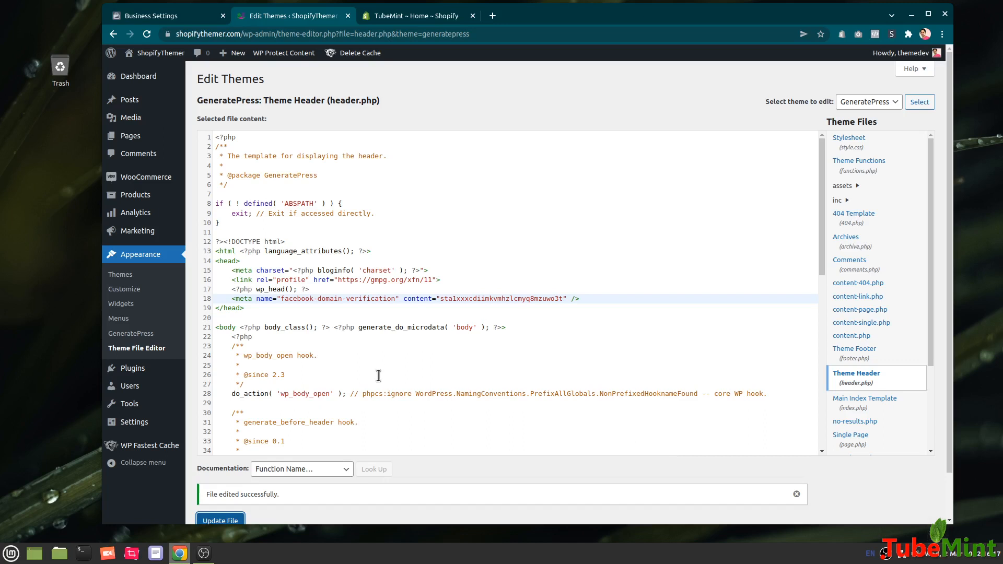
mouse_move(453, 376)
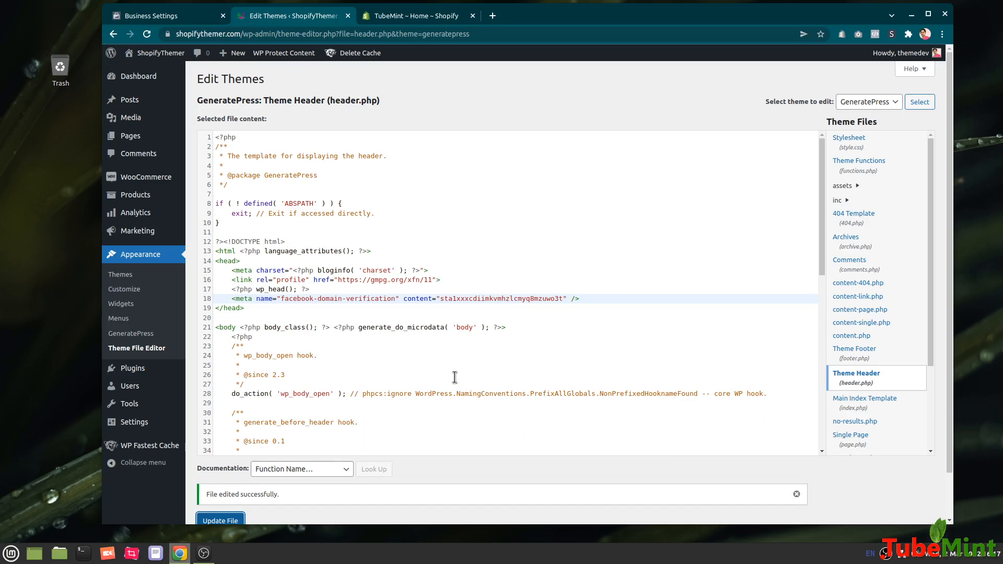
mouse_move(132, 369)
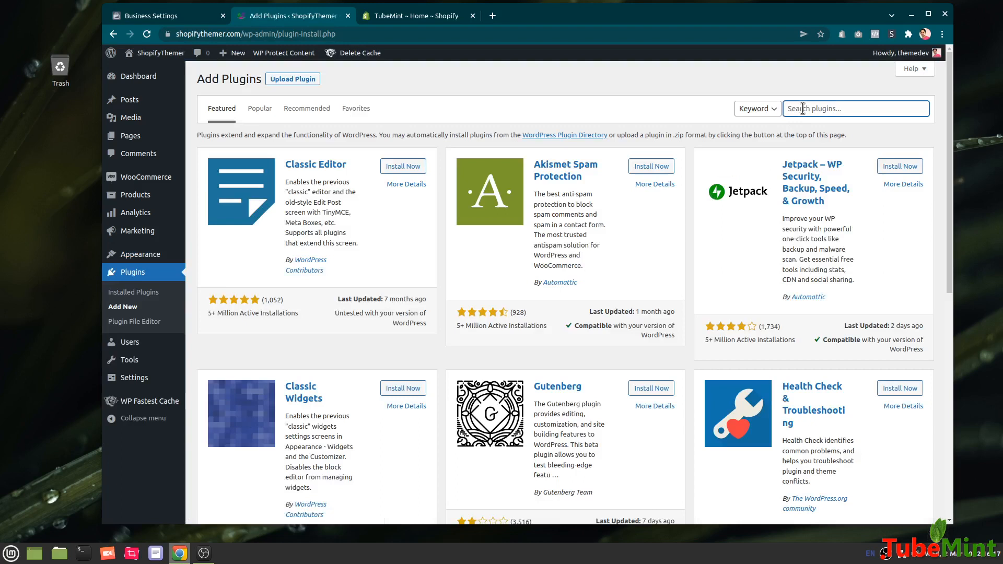
- Search WordPress plugins for 'header footer script' and browse results like Insert Headers and Footers
text(header footer)
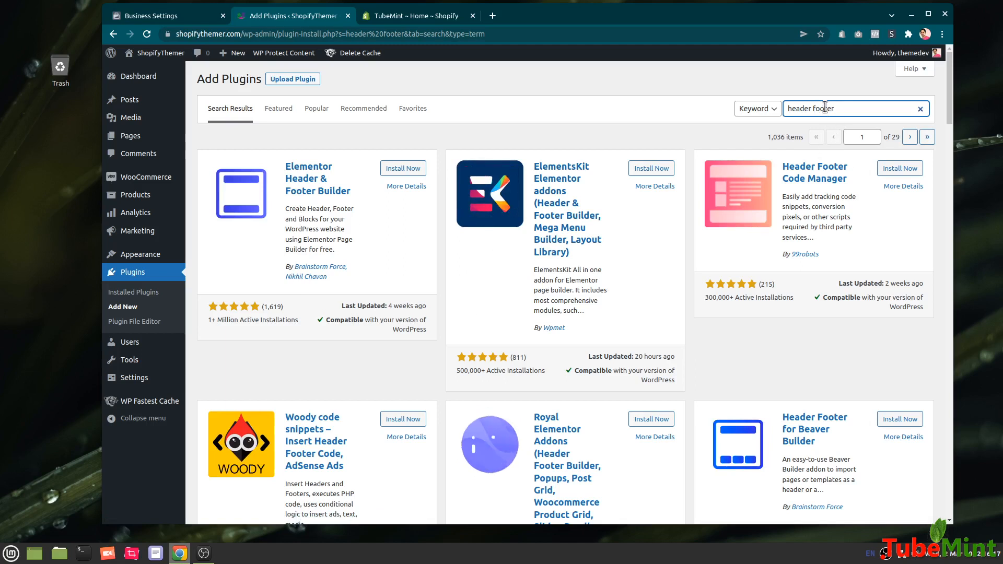
text(script)
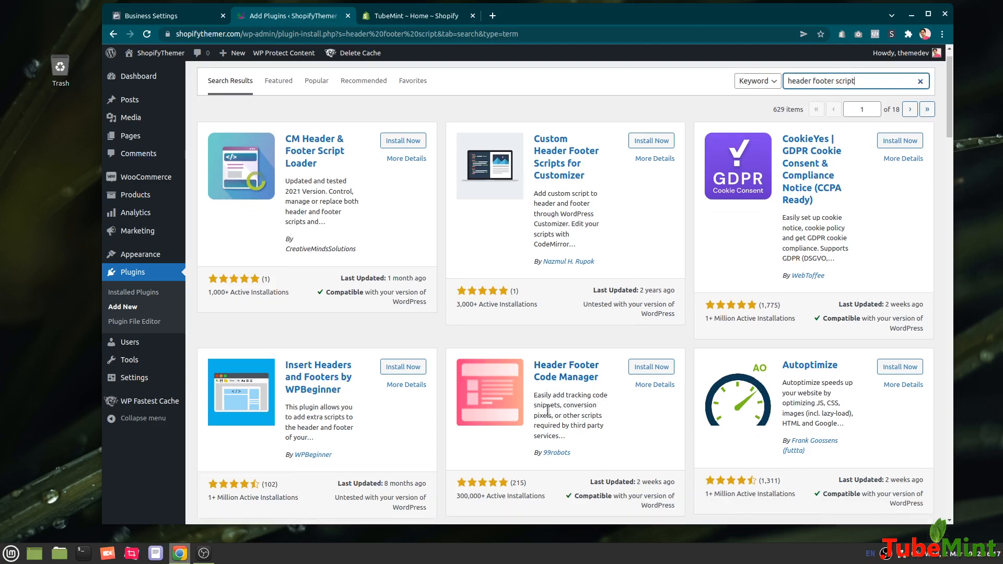
mouse_move(618, 436)
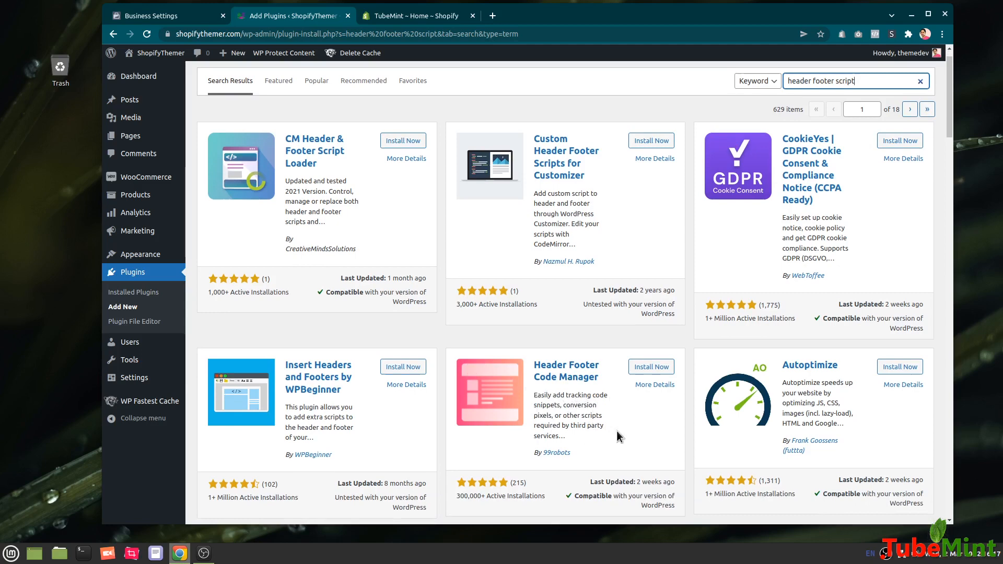
mouse_move(563, 467)
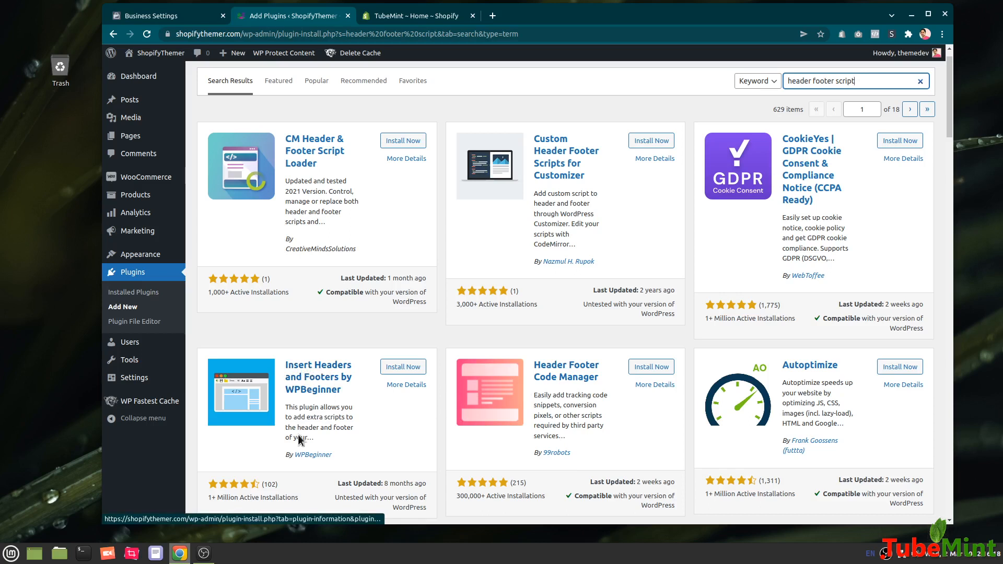
mouse_move(312, 465)
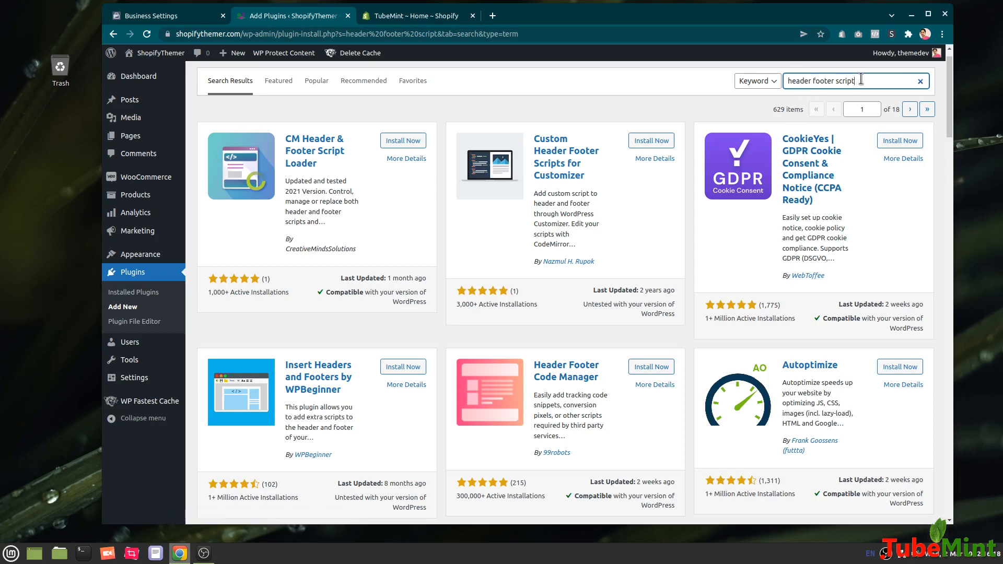
mouse_move(492, 407)
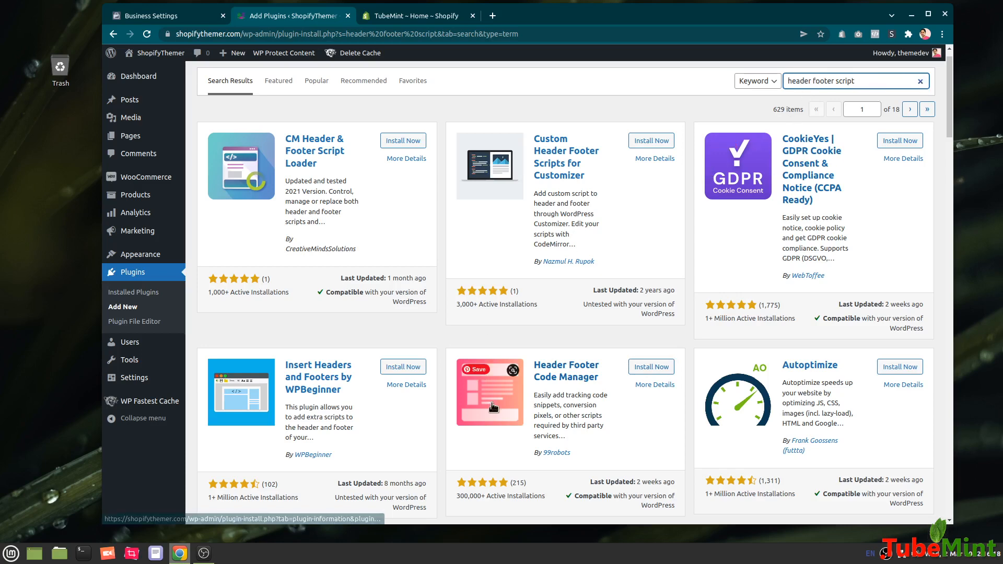
scroll(down, 3)
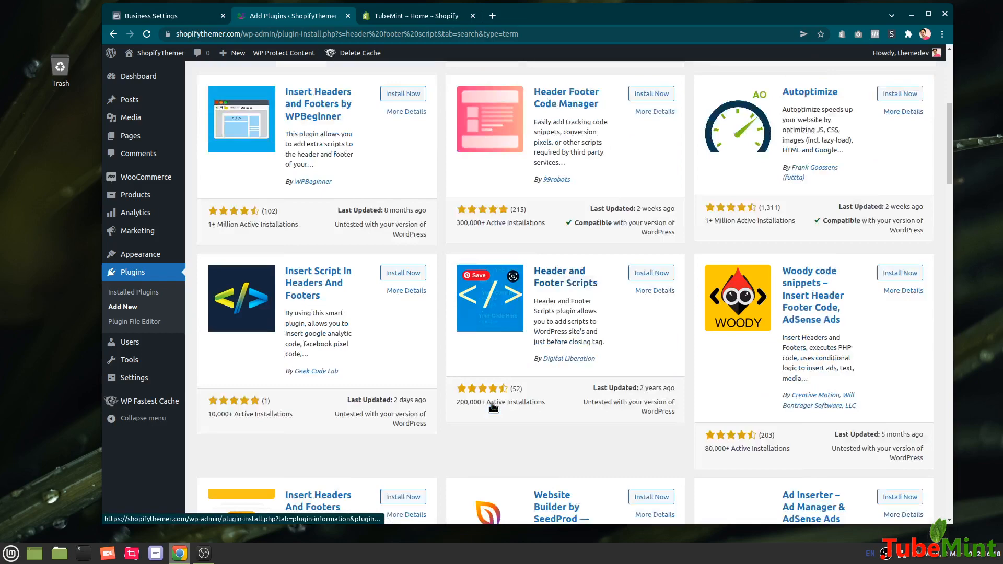
scroll(down, 3)
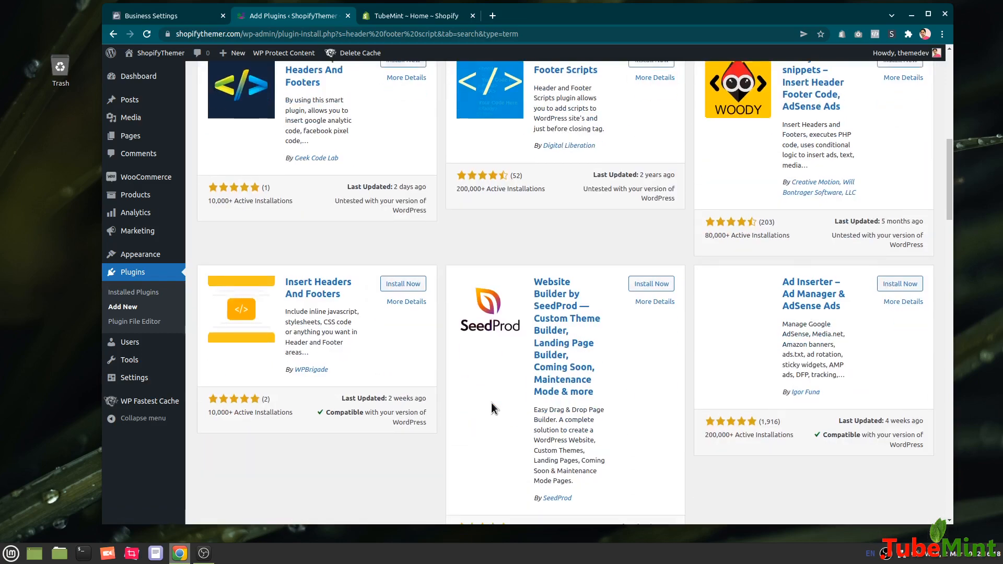
scroll(down, 3)
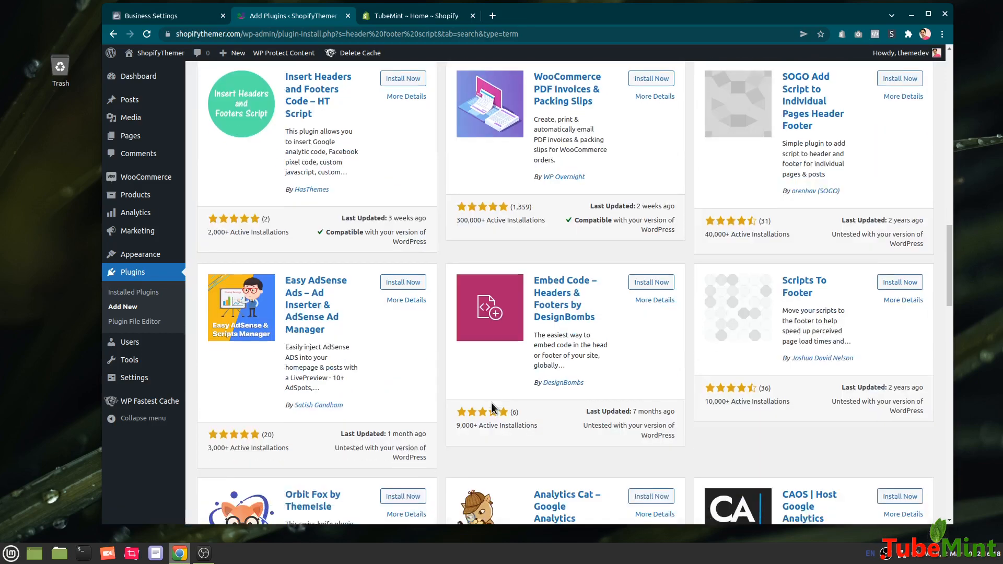
scroll(down, 3)
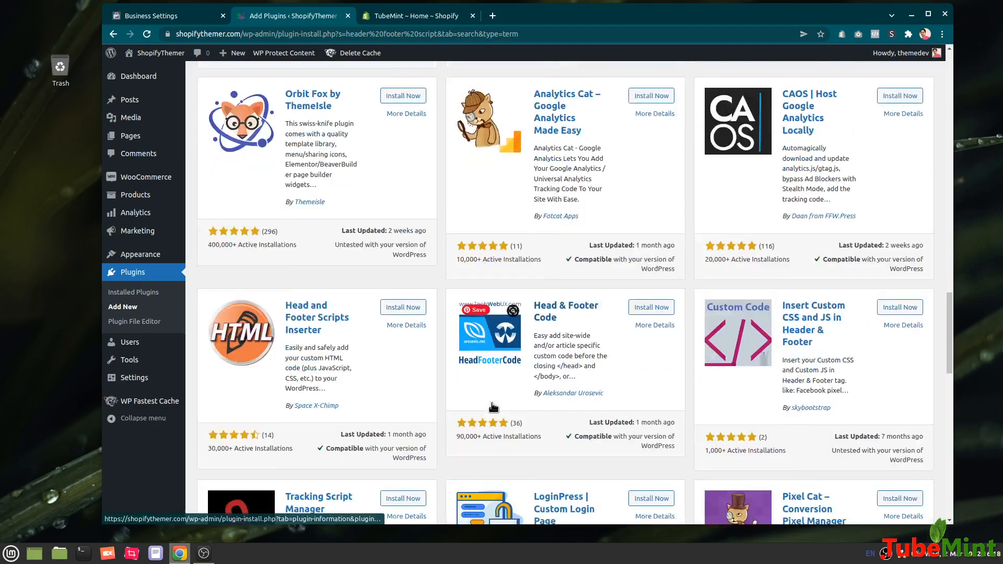
scroll(down, 3)
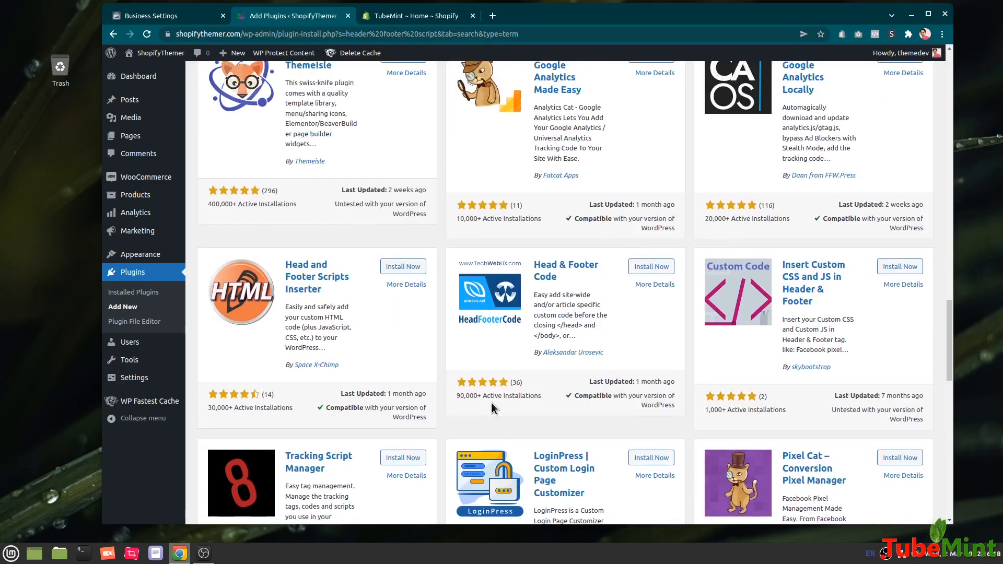
scroll(down, 3)
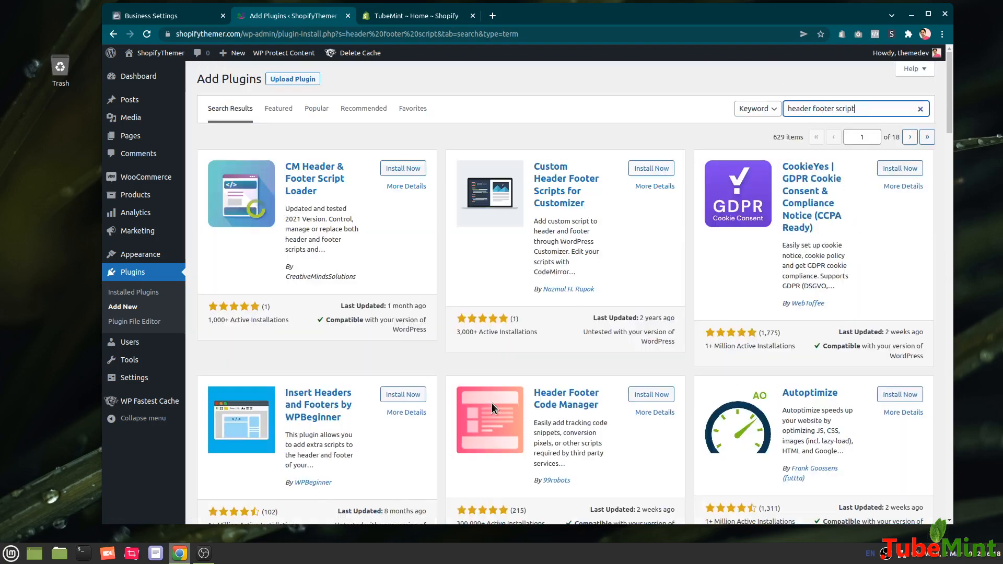
mouse_move(491, 408)
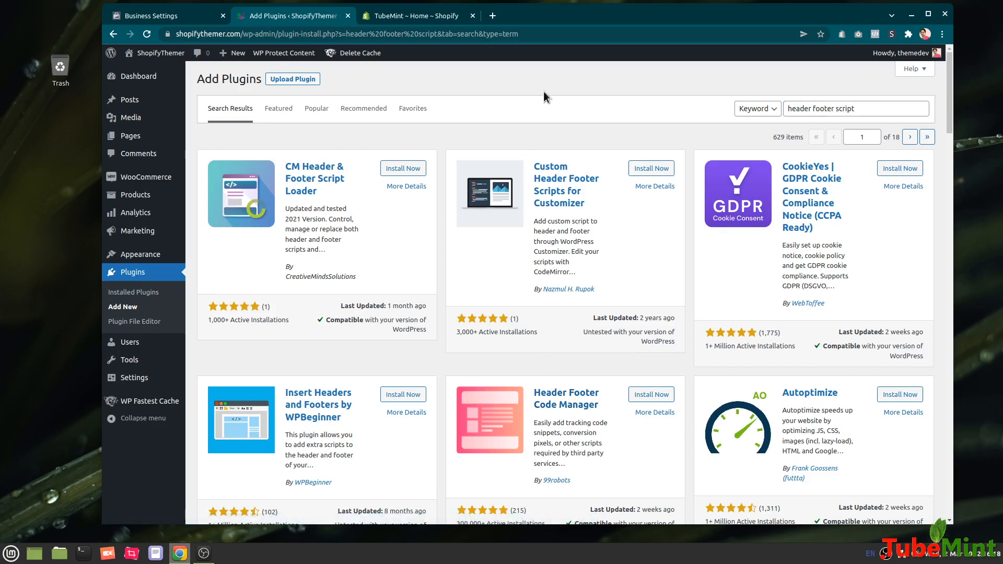
mouse_move(451, 82)
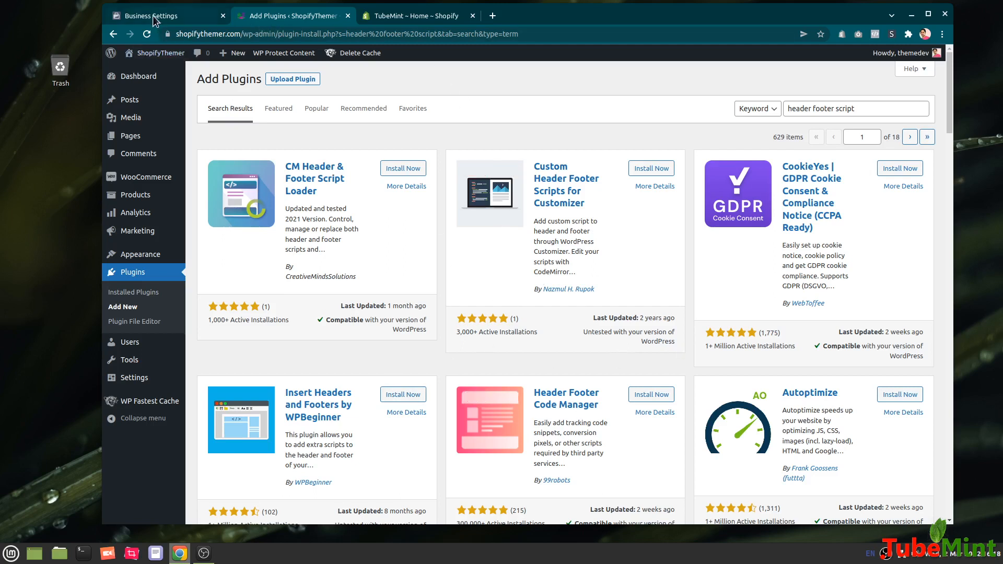
mouse_move(259, 251)
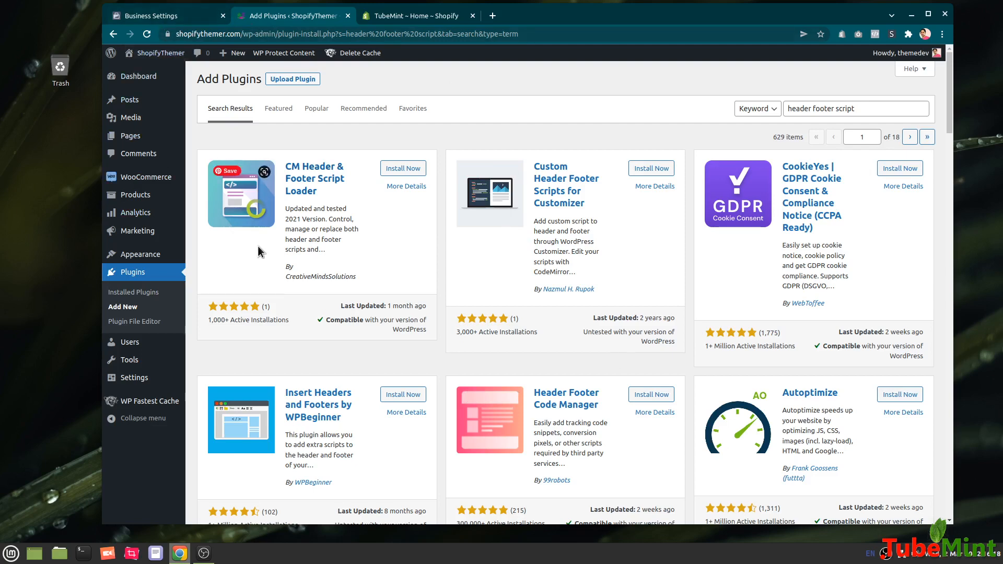
mouse_move(224, 156)
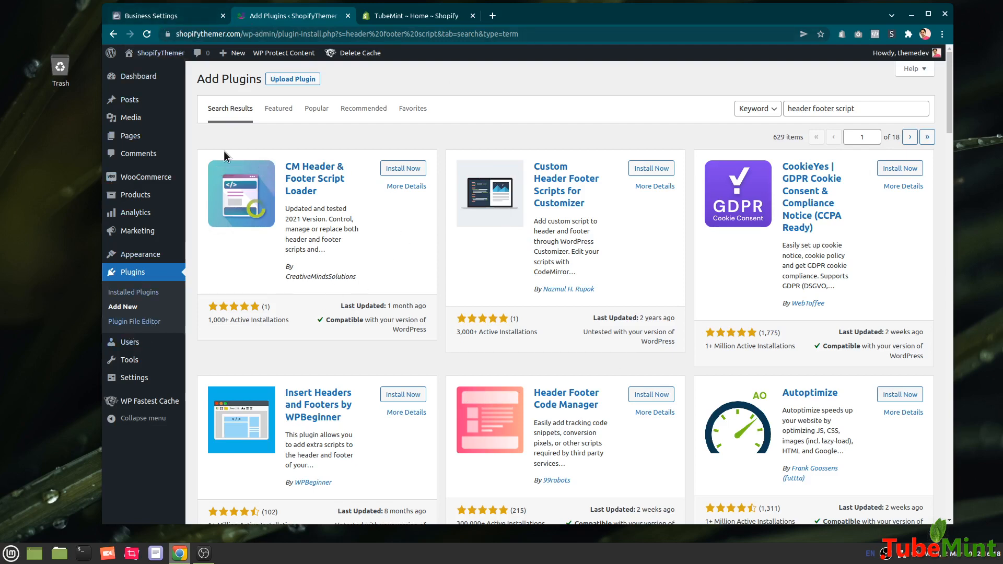
click(160, 16)
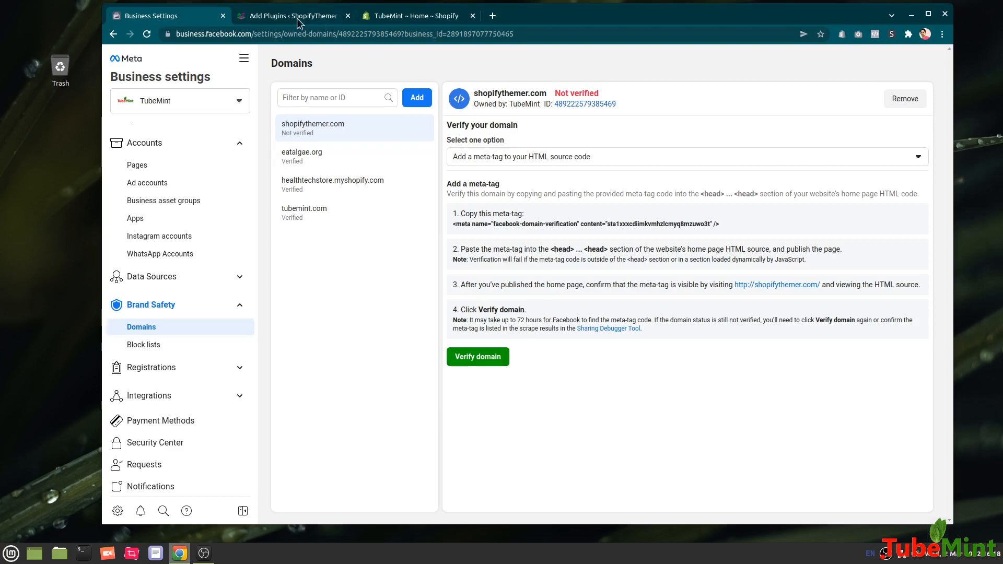
- Clear all WordPress cache and load the live shopifythemer.com home page
click(291, 15)
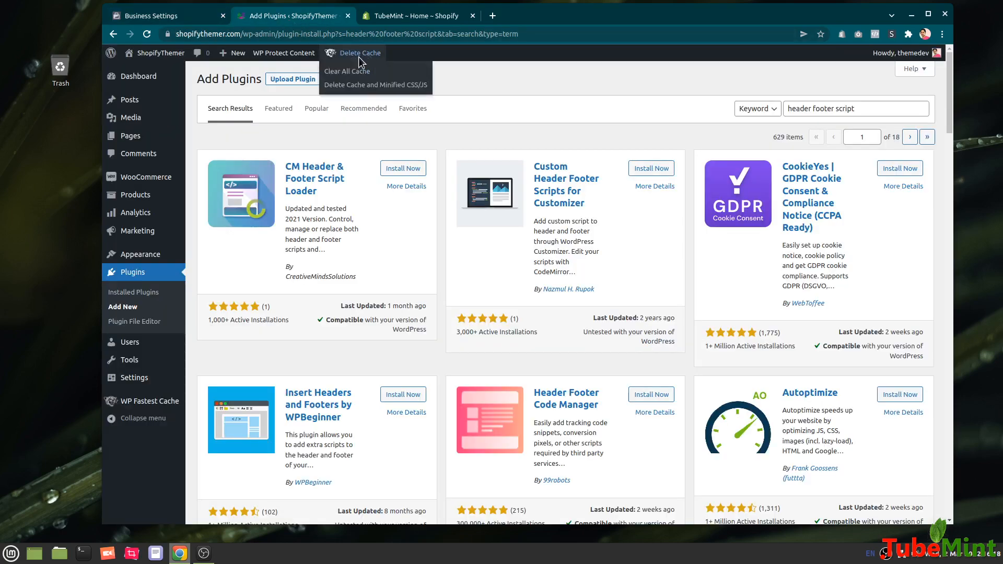
click(346, 72)
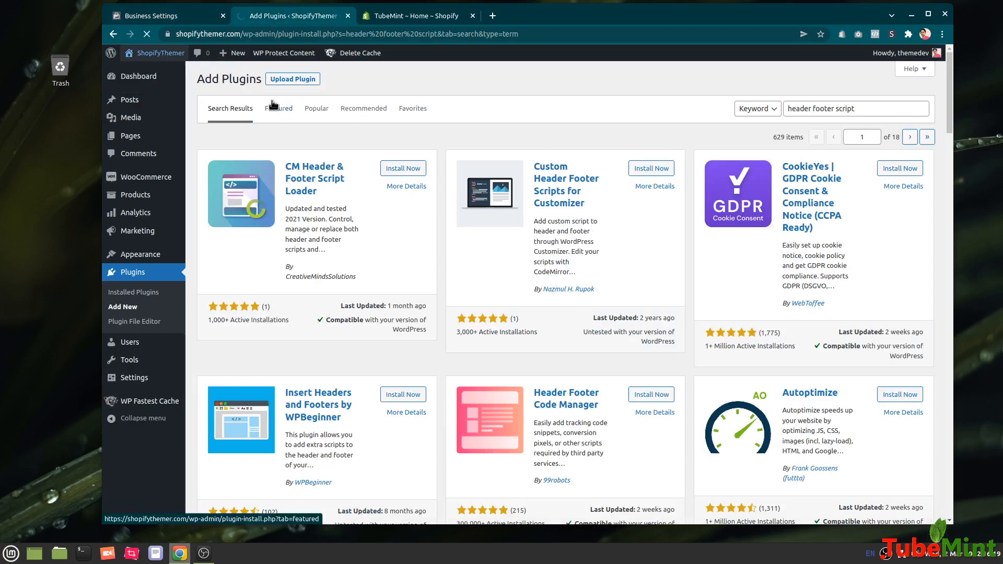
click(159, 54)
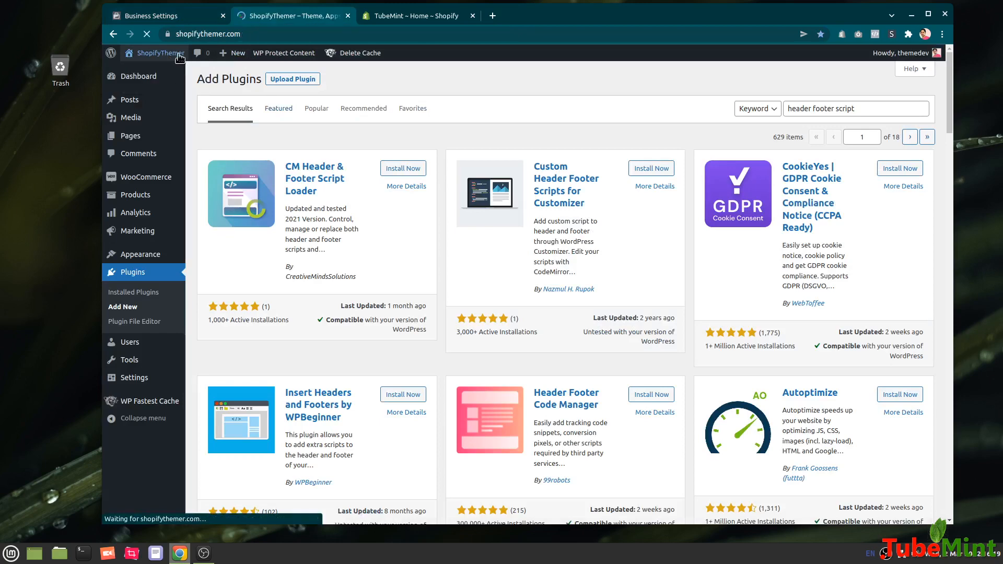
click(160, 52)
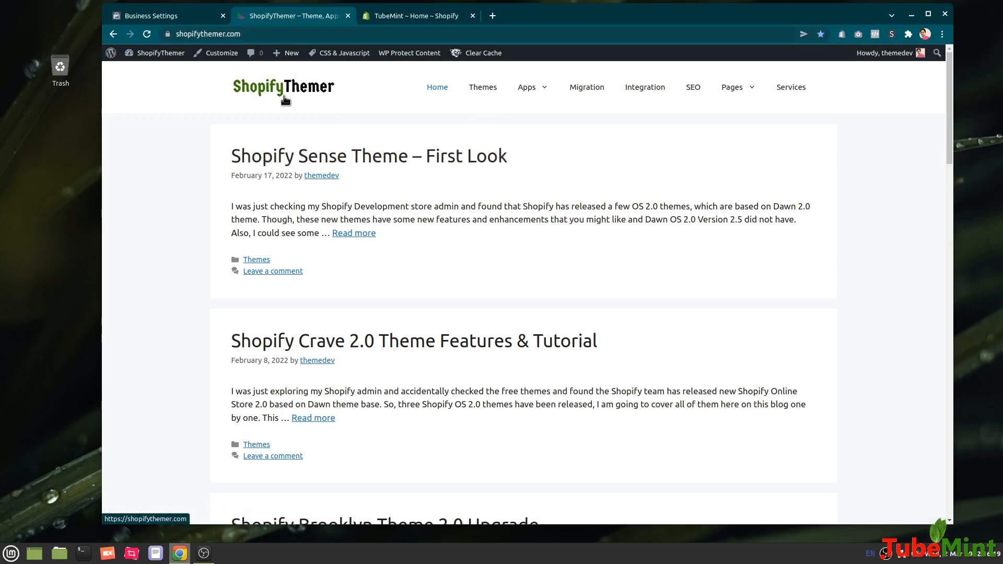
click(481, 52)
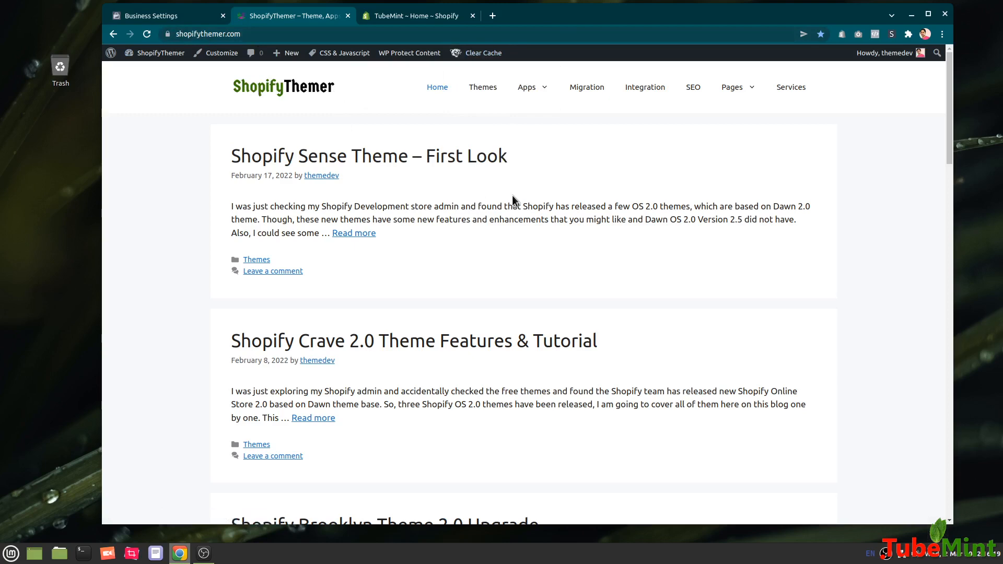
click(166, 15)
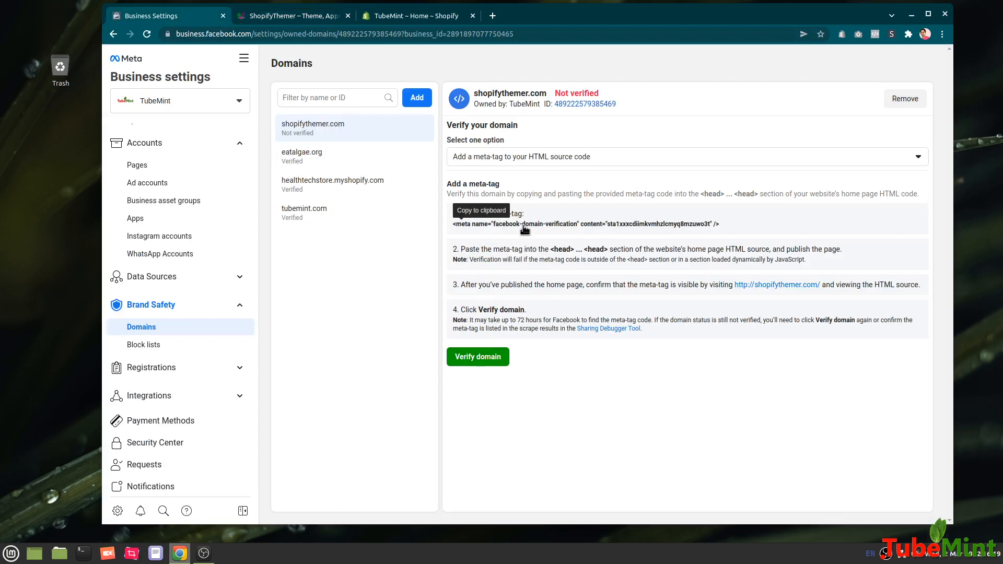
mouse_move(477, 356)
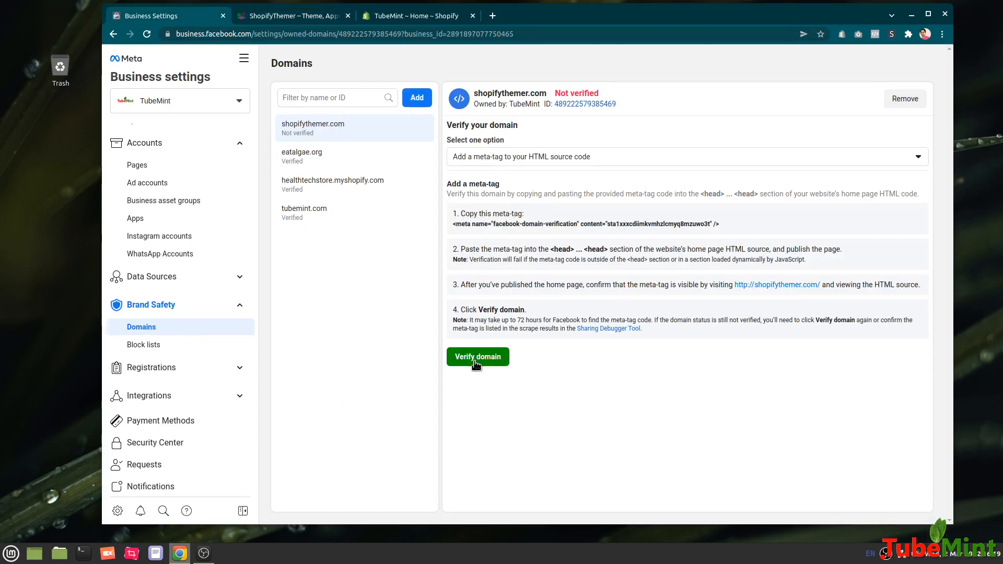
- Run Verify domain for shopifythemer.com until Facebook reports it verified
click(477, 356)
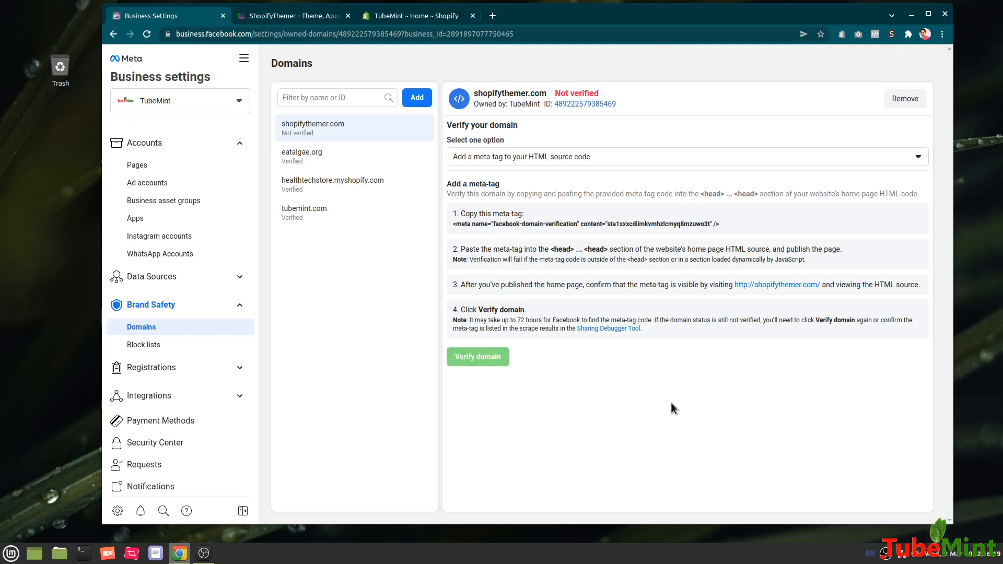
mouse_move(663, 401)
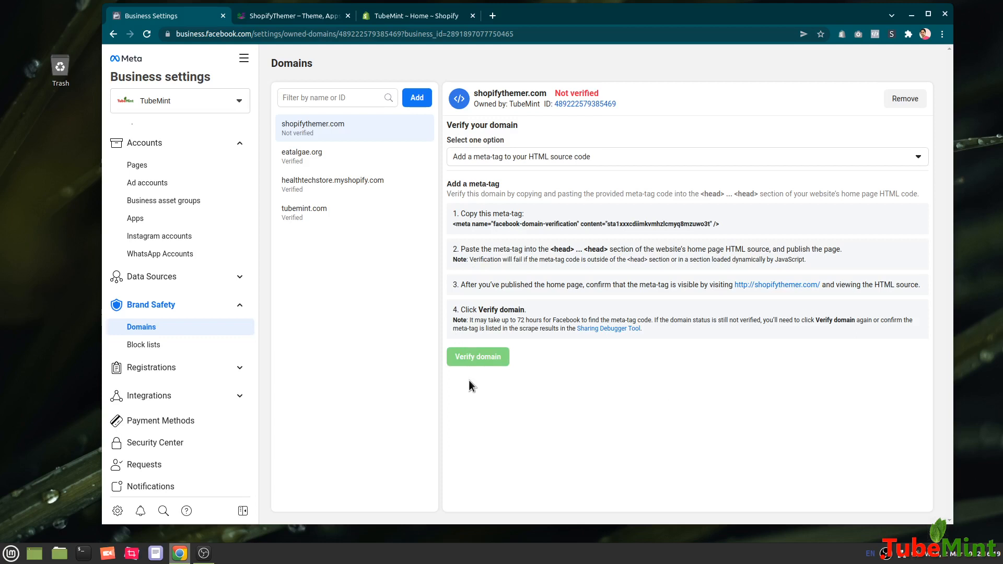
click(477, 357)
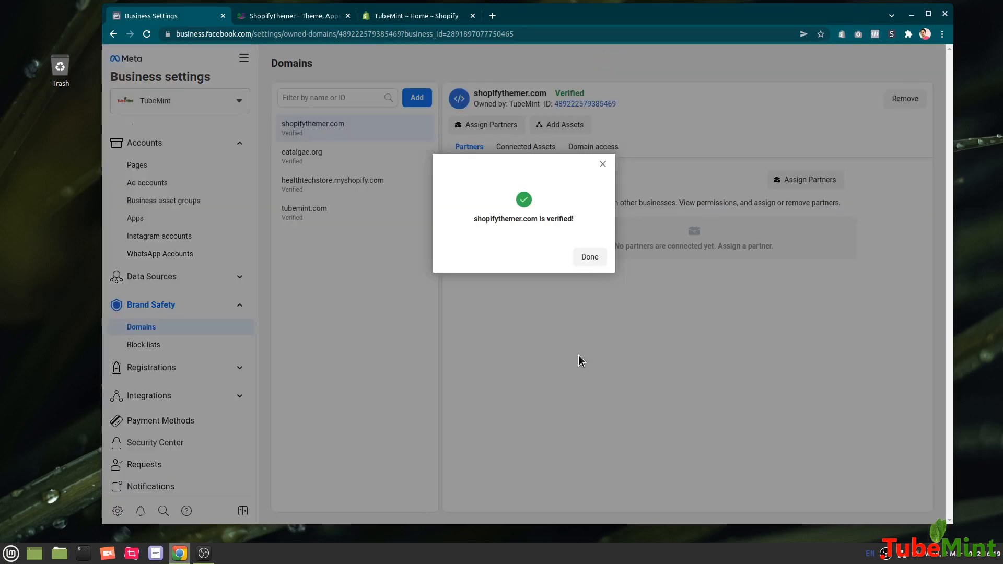
mouse_move(555, 239)
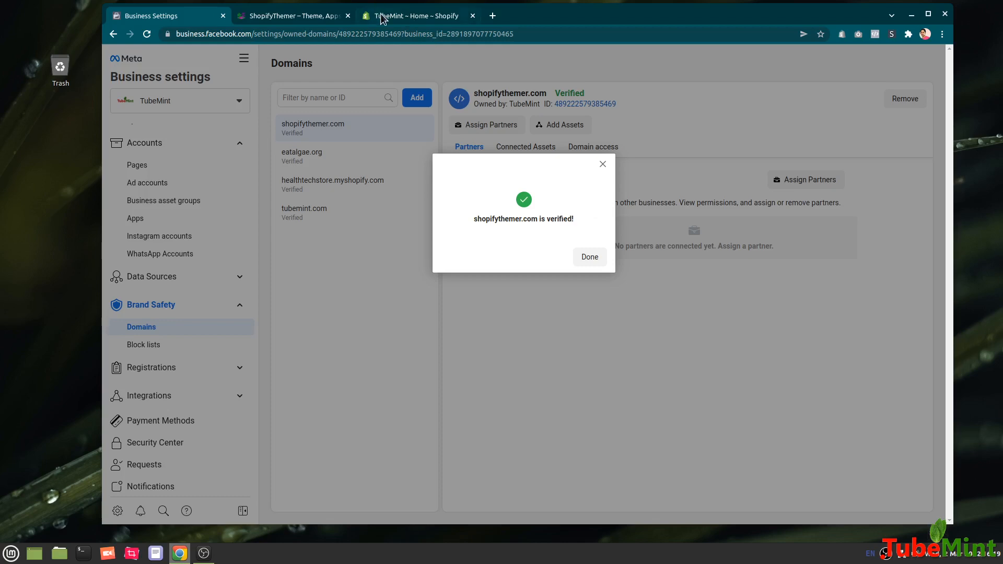
click(413, 15)
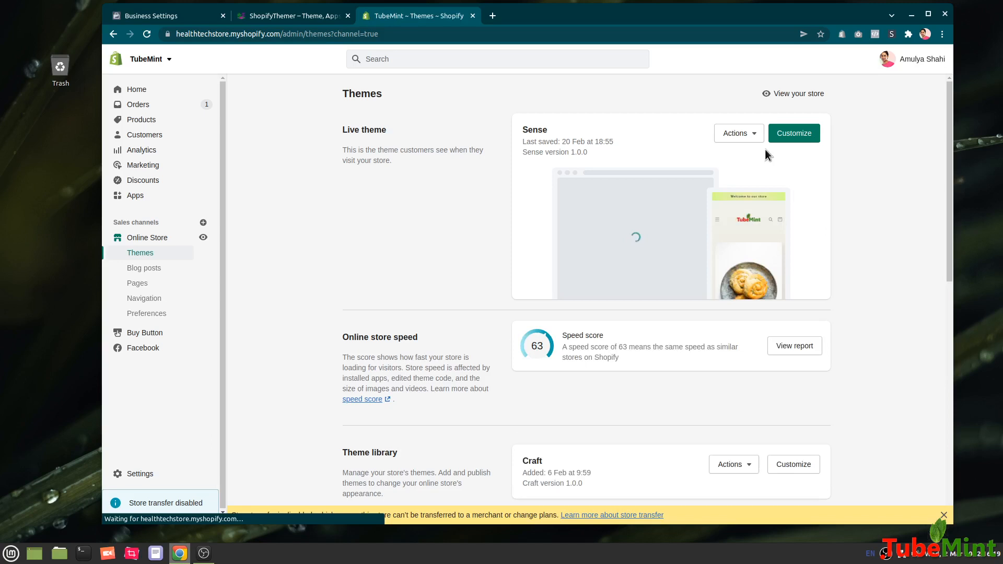
- Open the Sense theme's code editor via Actions > Edit code and load theme.liquid
click(734, 133)
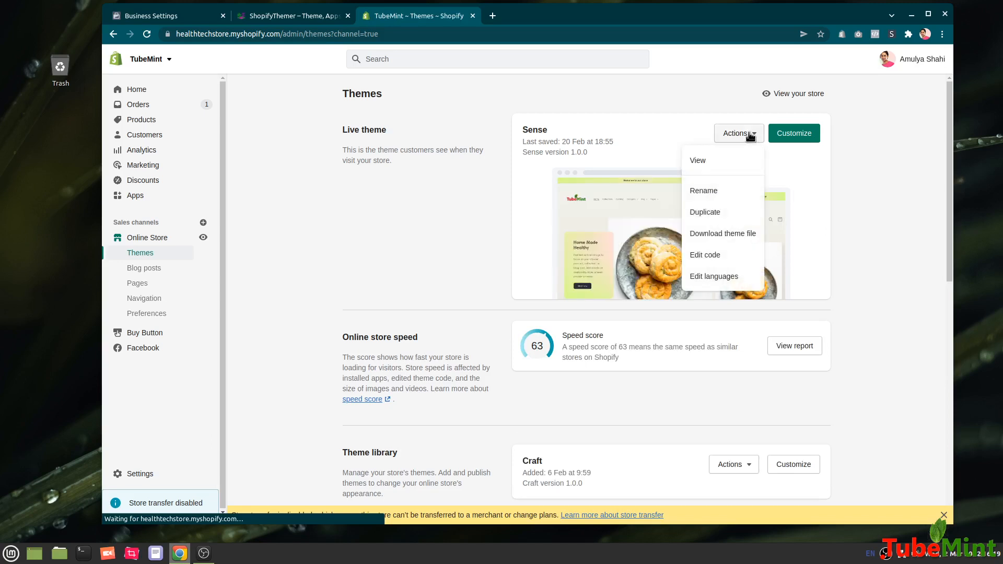
click(705, 254)
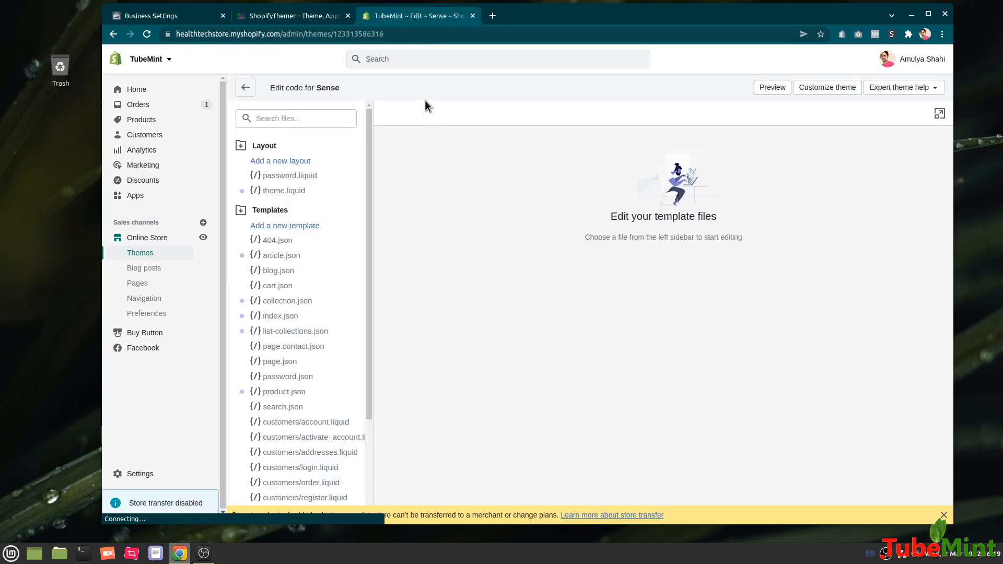
mouse_move(283, 190)
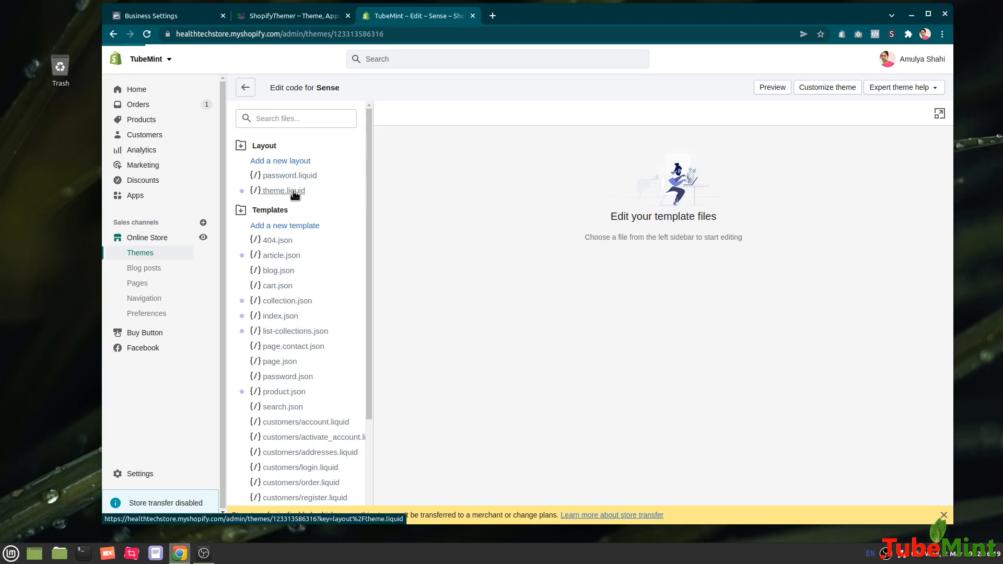
click(284, 190)
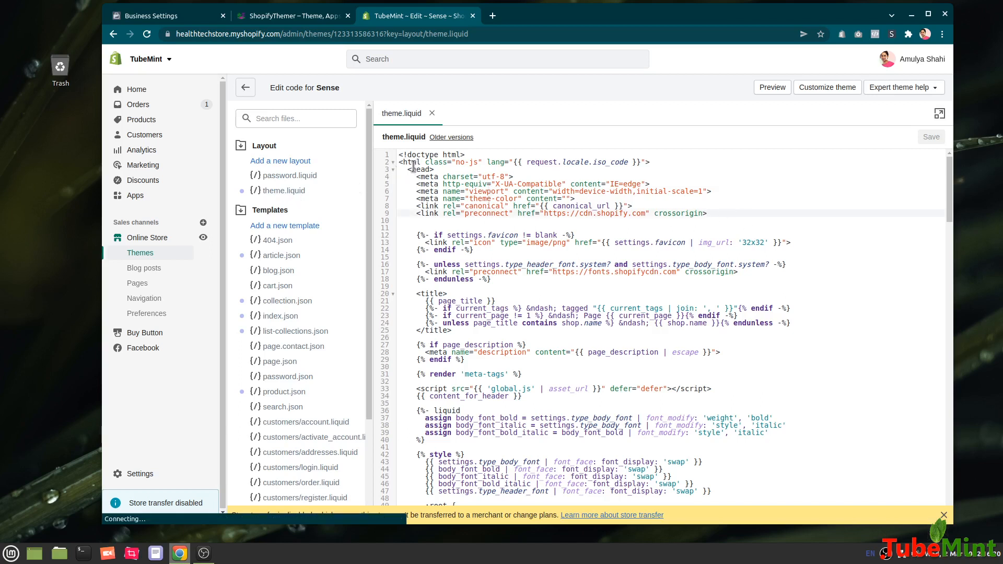
- Paste the facebook-domain-verification meta tag into theme.liquid's head, save, then delete it
double_click(420, 170)
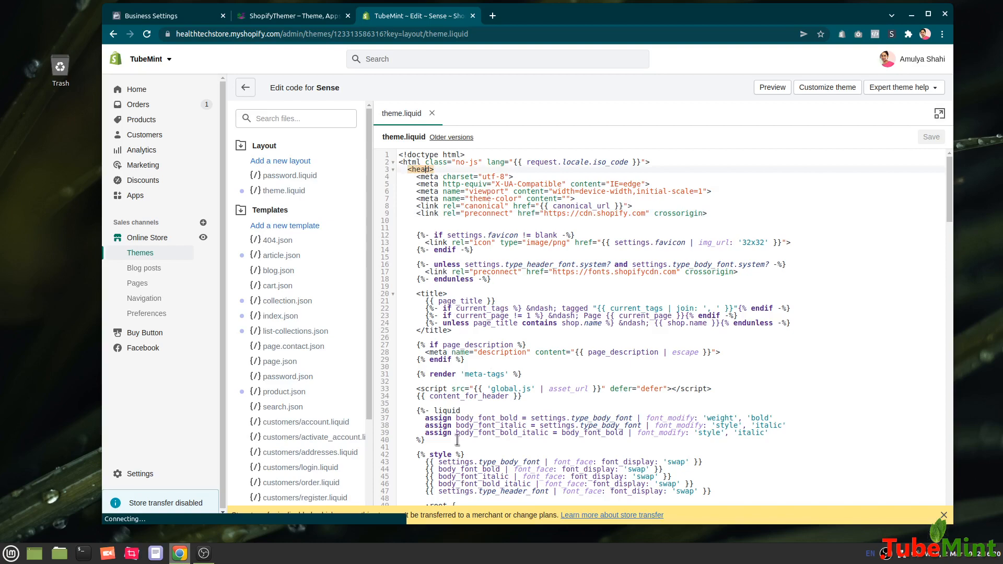
scroll(down, 3)
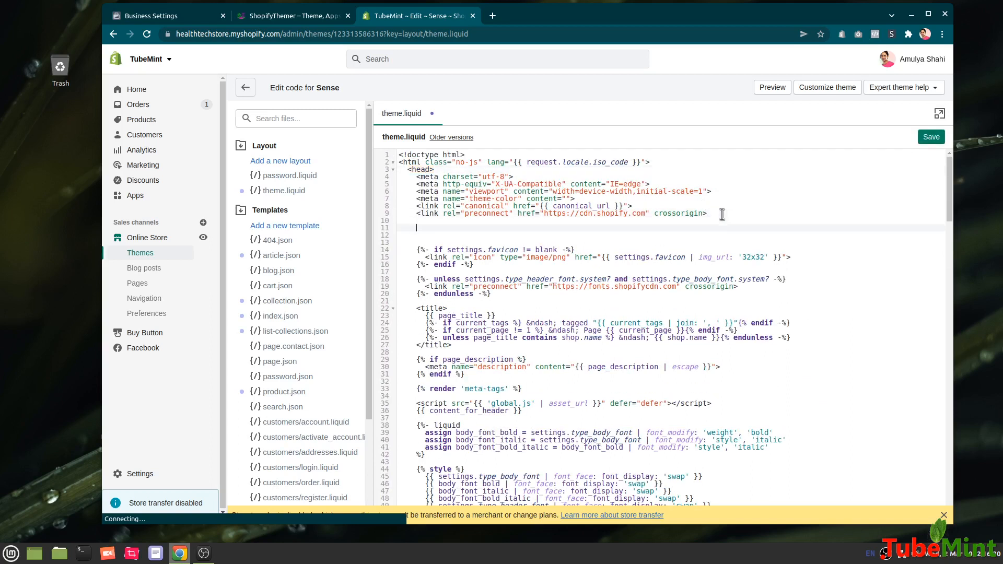
text(<meta name="facebook-domain-verification" content="sta1xxxcdiimkvmhzlcmyq8mzuwo3t" />)
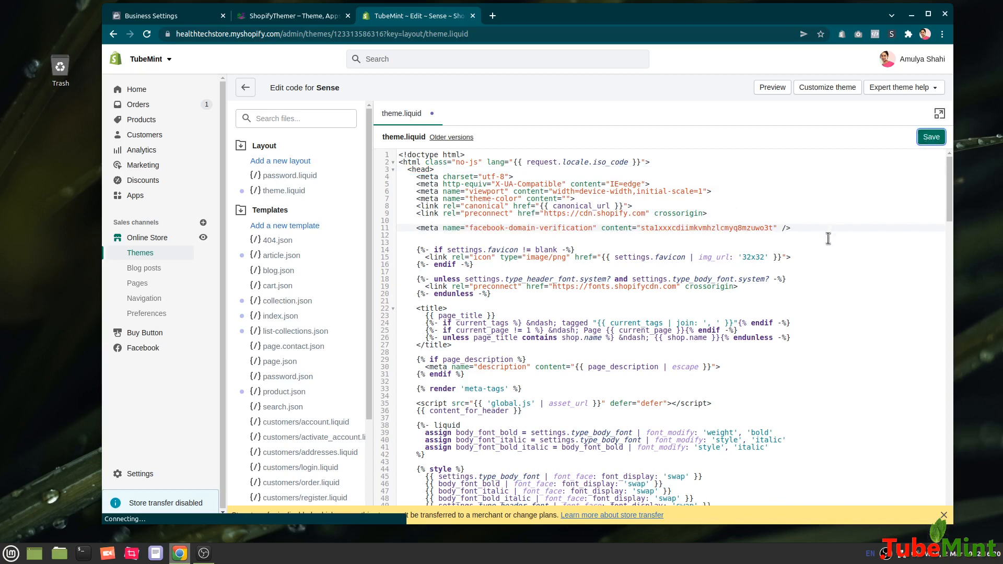
click(930, 136)
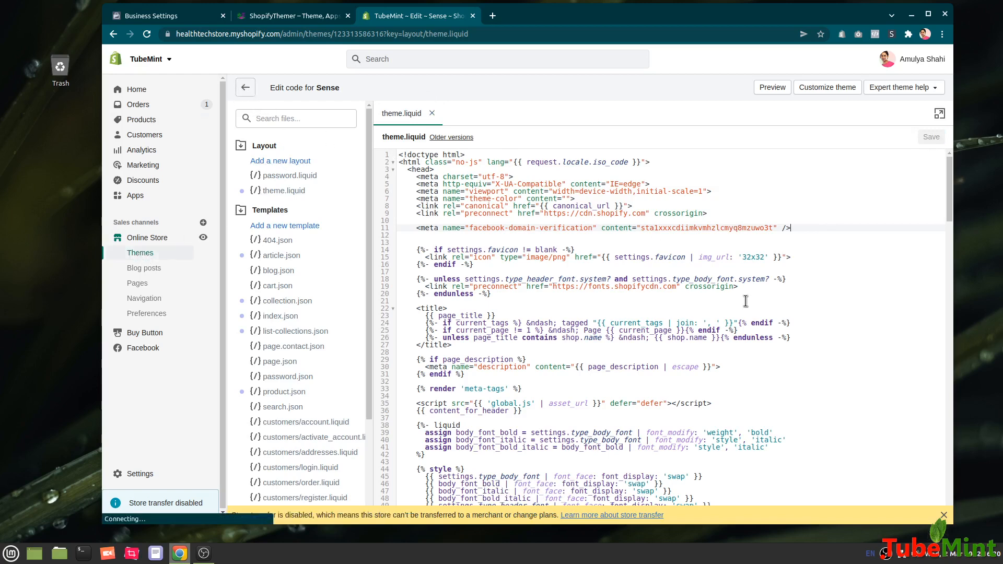
mouse_move(265, 194)
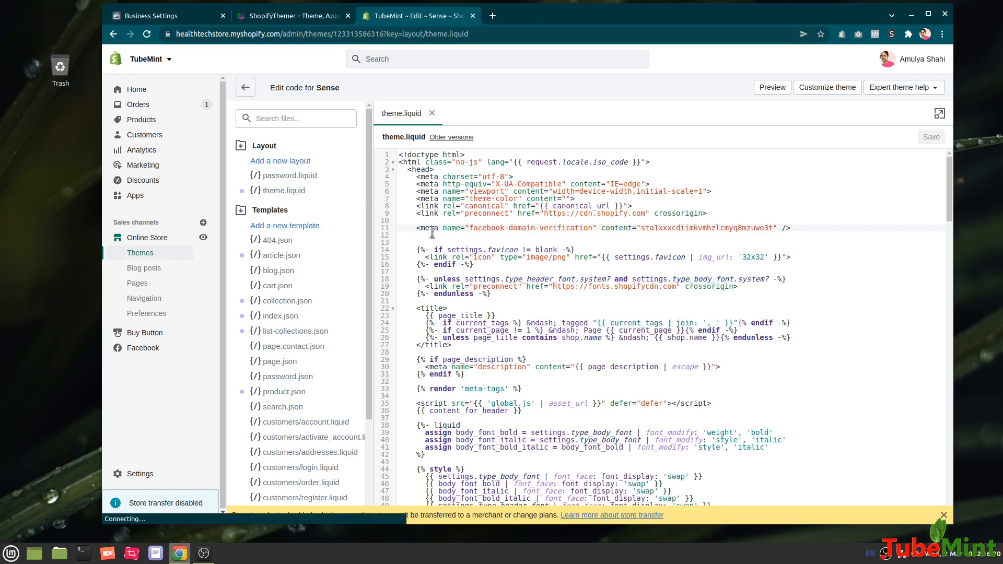
click(442, 169)
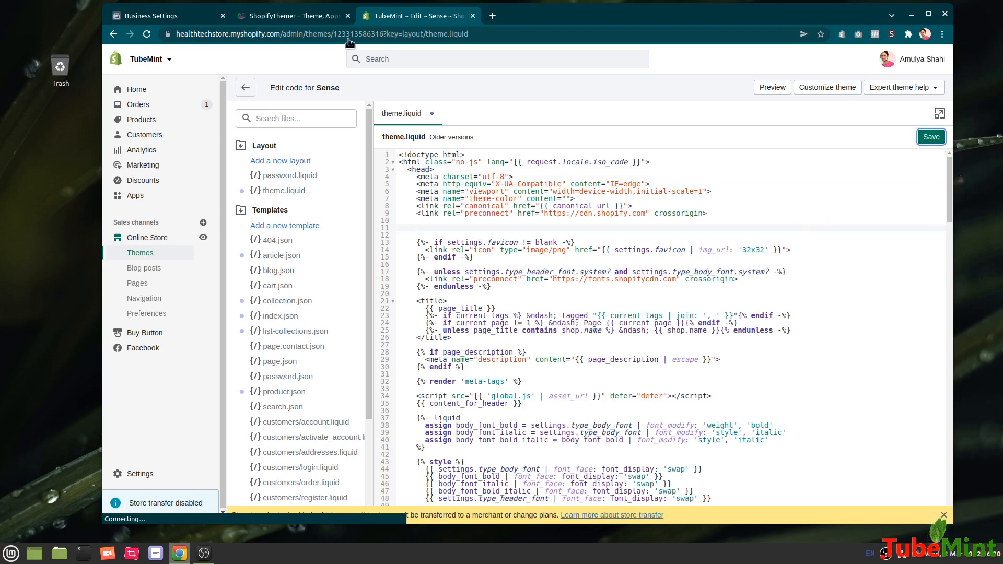
click(160, 15)
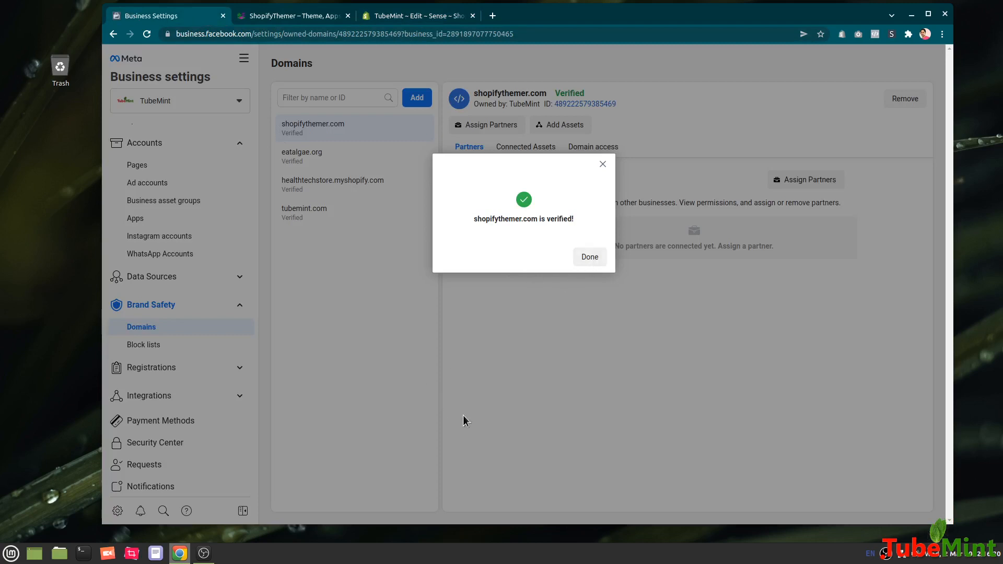
mouse_move(542, 446)
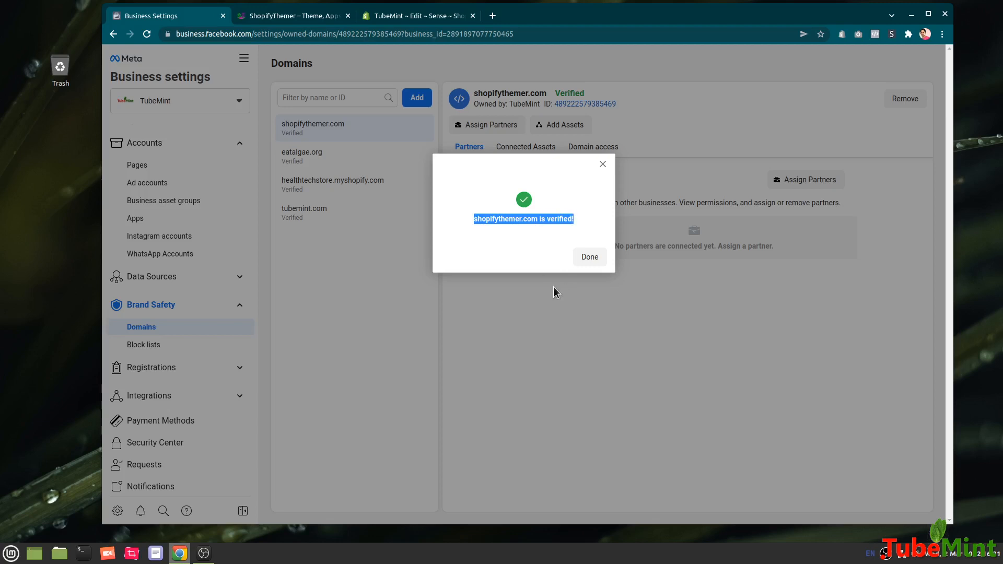
mouse_move(504, 377)
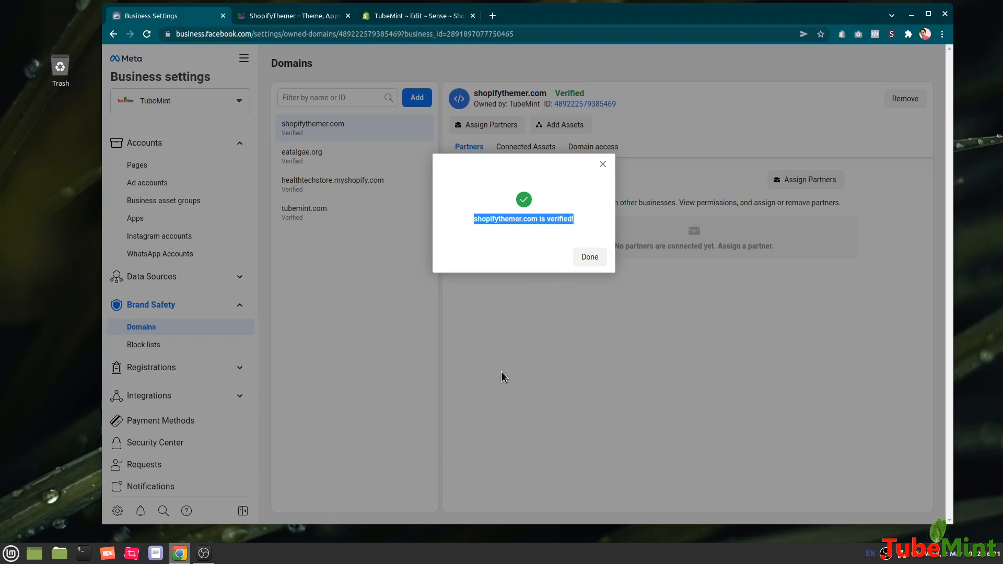
mouse_move(499, 229)
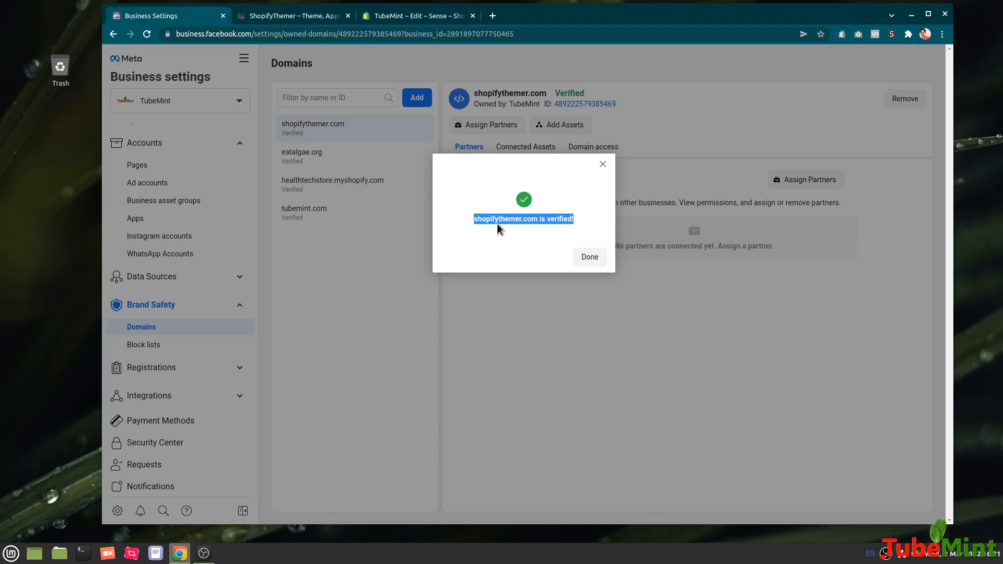